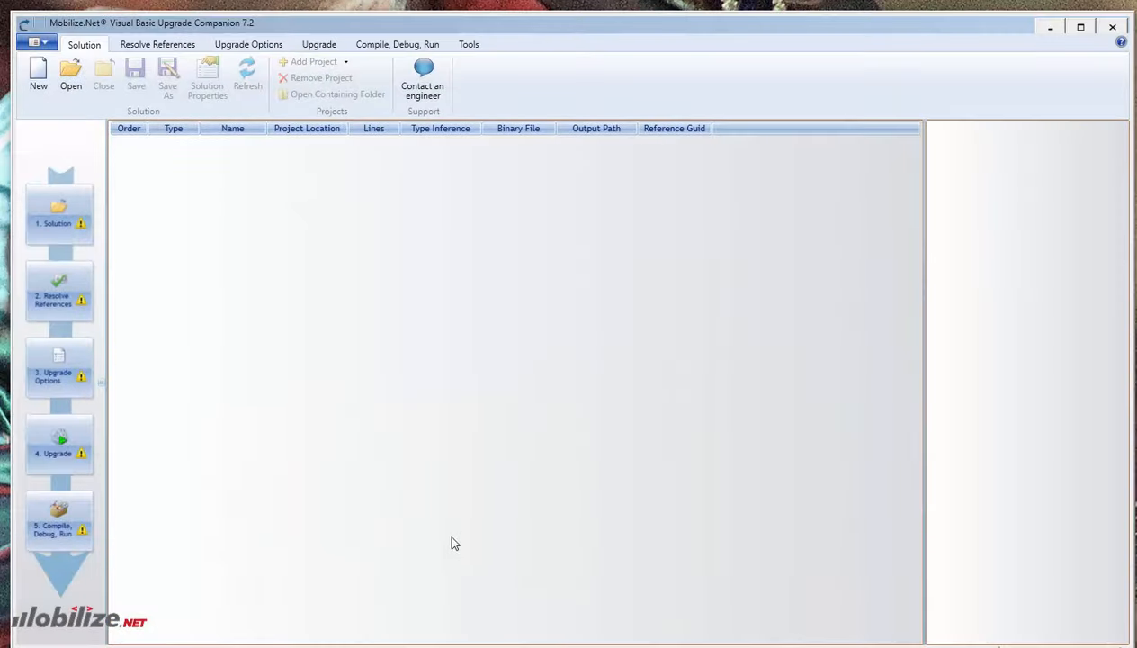
{"action": "mouse_move", "coordinate": [435, 526]}
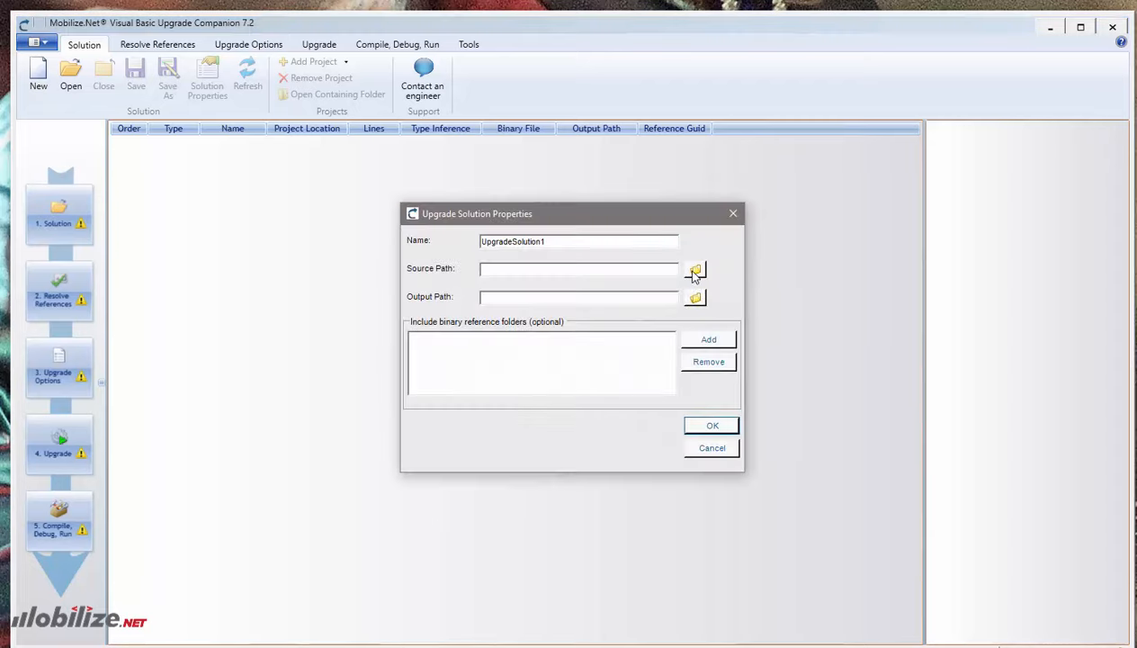
Step: Create UpgradeSolution1 with the src\vb6 folder as source, replacing the existing .VBCSln file
{"action": "left_click", "coordinate": [695, 269]}
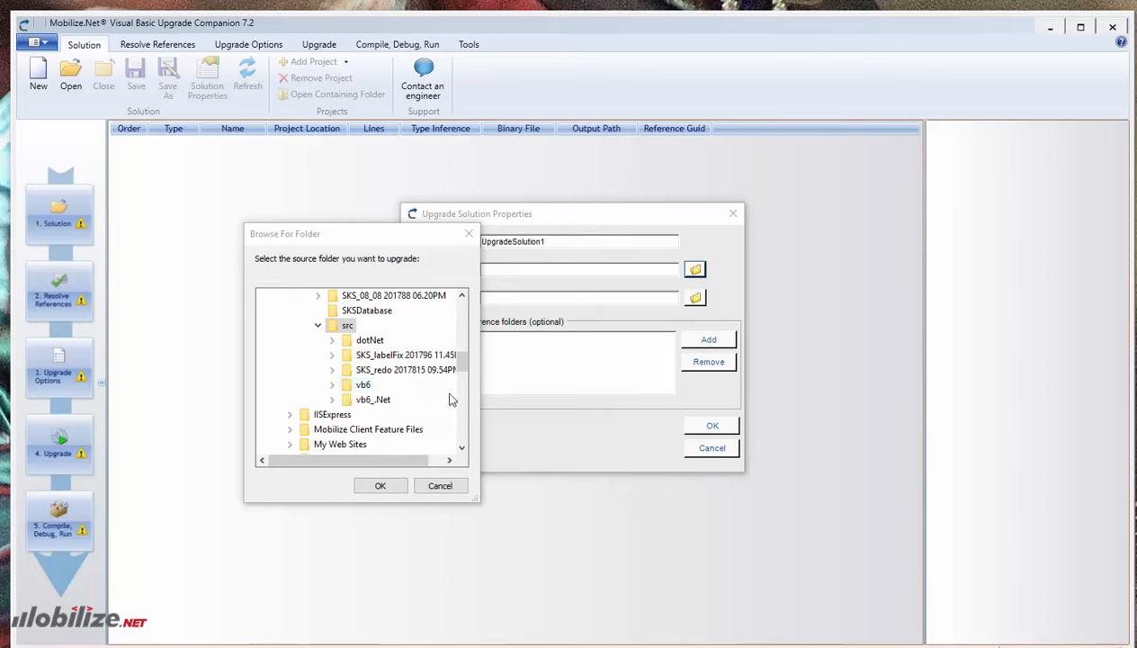
{"action": "left_click", "coordinate": [332, 384]}
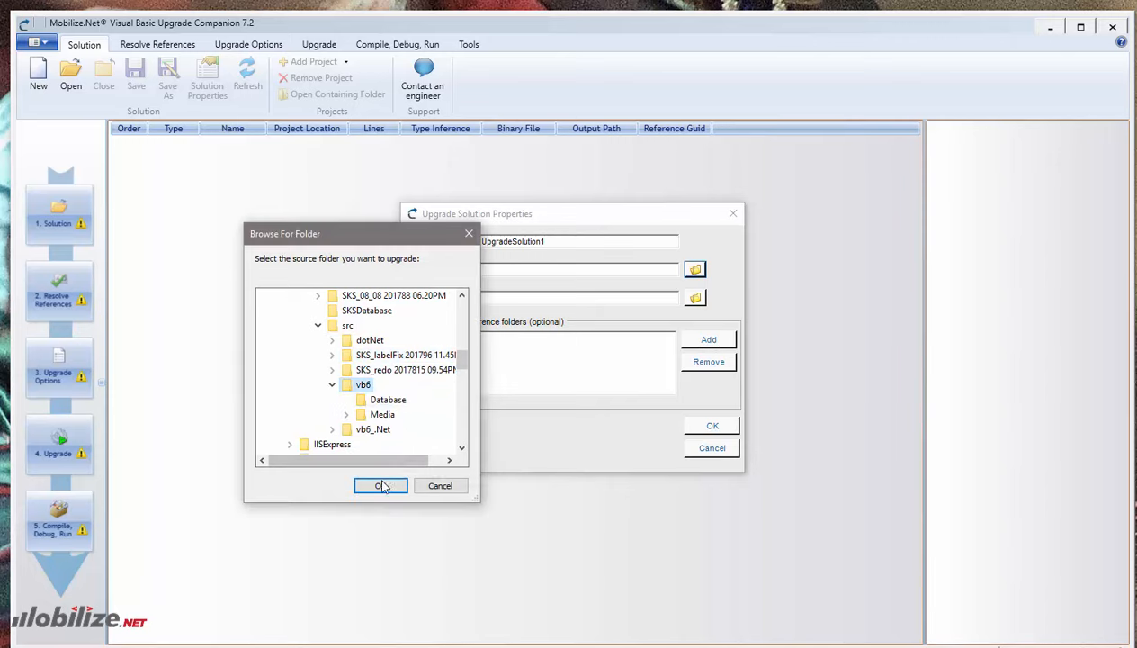
{"action": "left_click", "coordinate": [380, 485]}
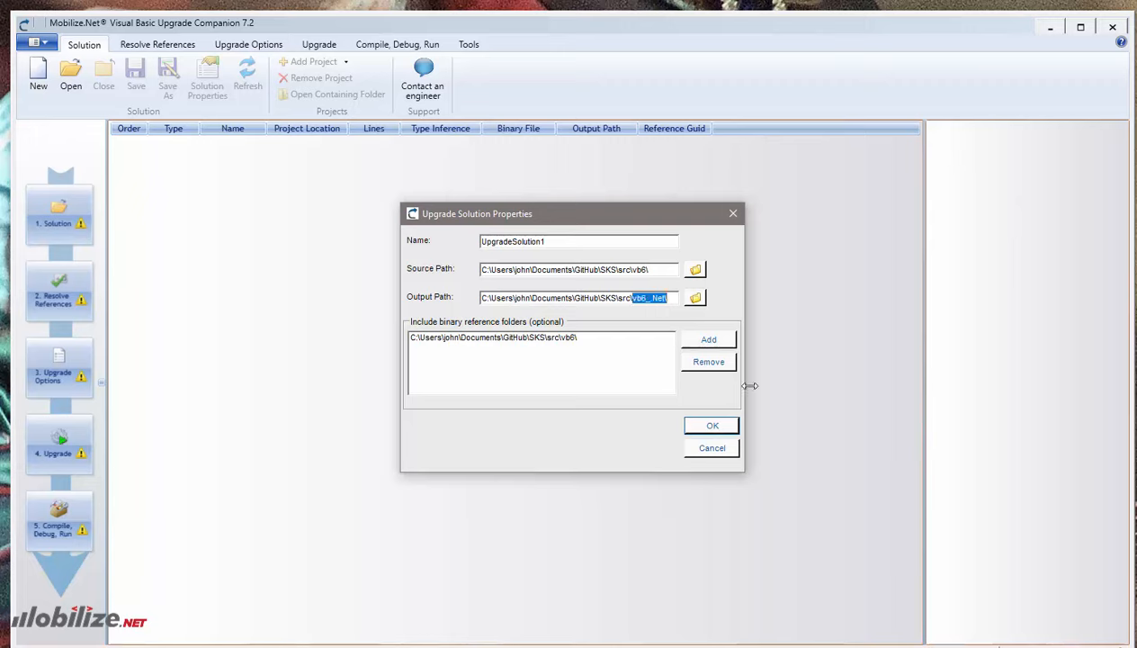
{"action": "mouse_move", "coordinate": [738, 451]}
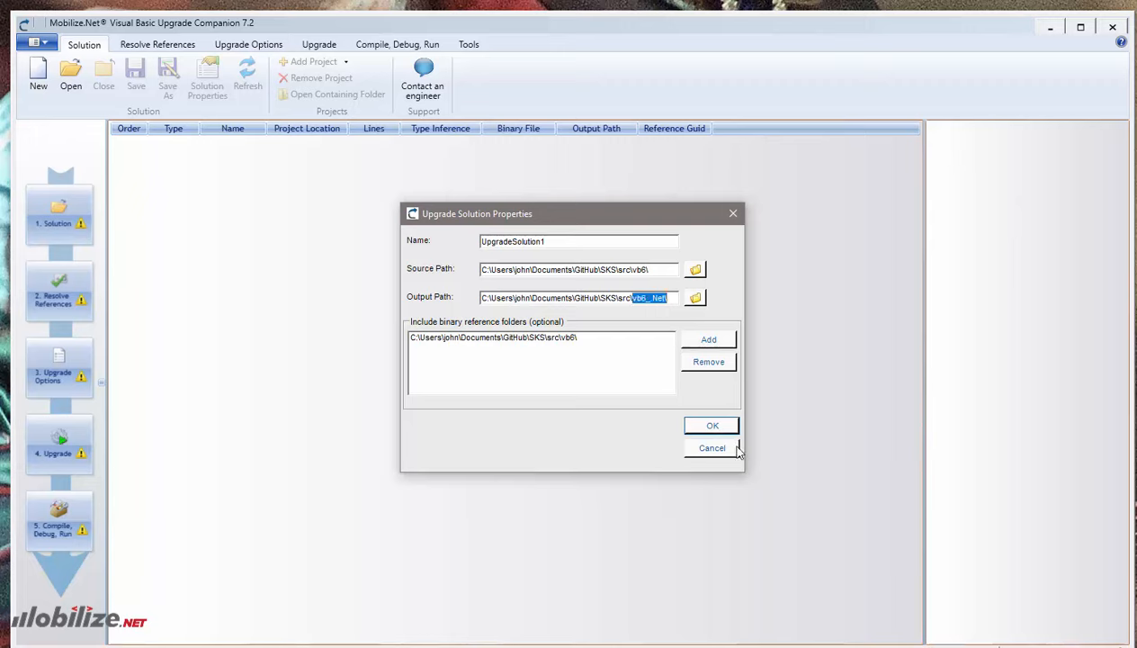
{"action": "left_click", "coordinate": [712, 424]}
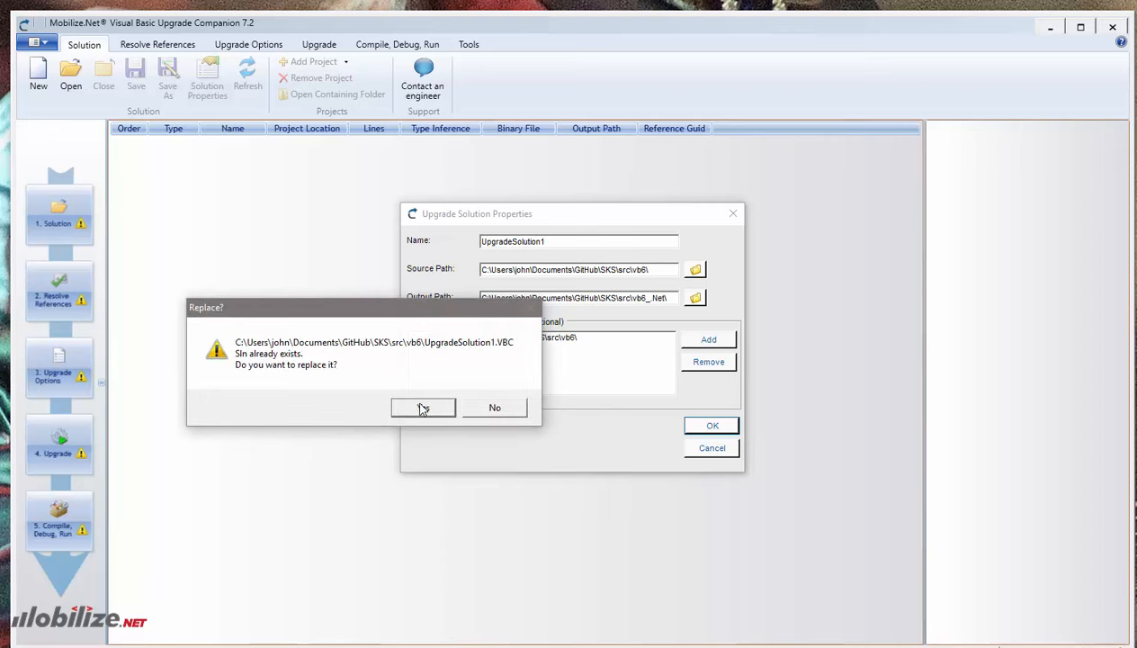
{"action": "left_click", "coordinate": [423, 407]}
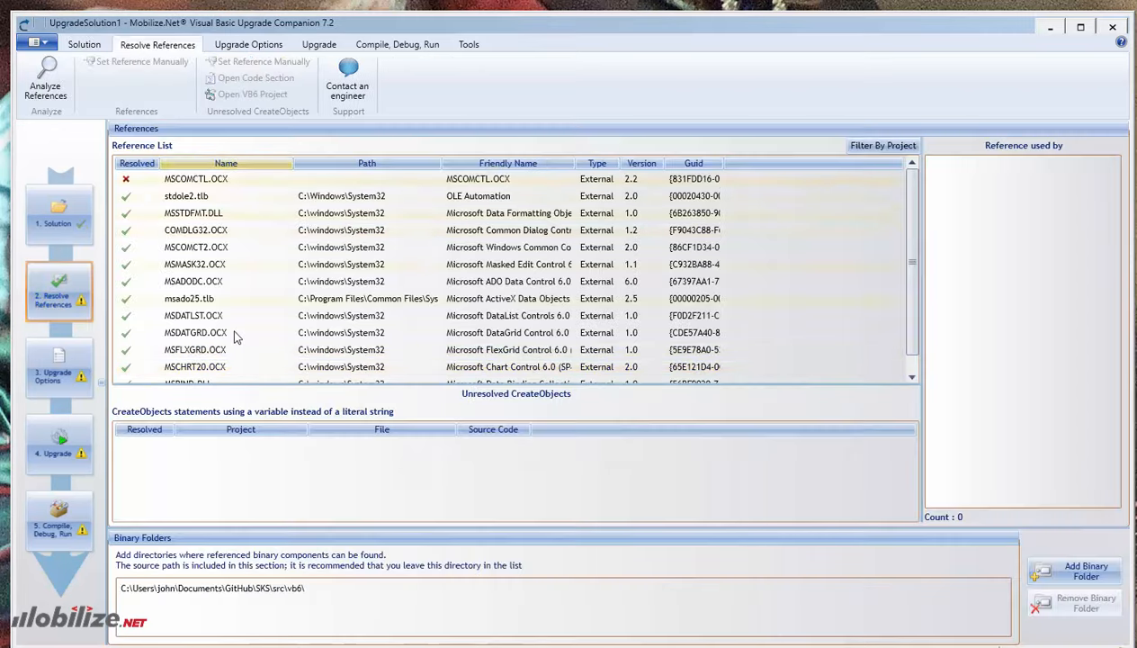
Step: Add C:\Windows\System32 as a binary folder for the unresolved MSCOMCTL.OCX reference
{"action": "left_click", "coordinate": [225, 178]}
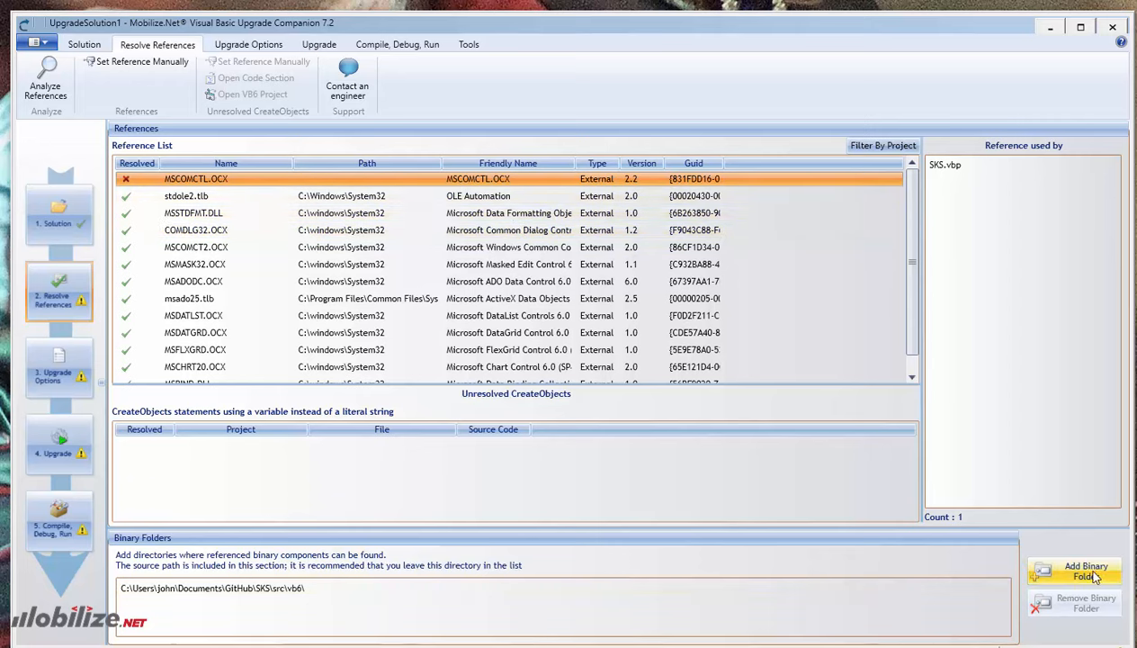
{"action": "left_click", "coordinate": [1086, 570]}
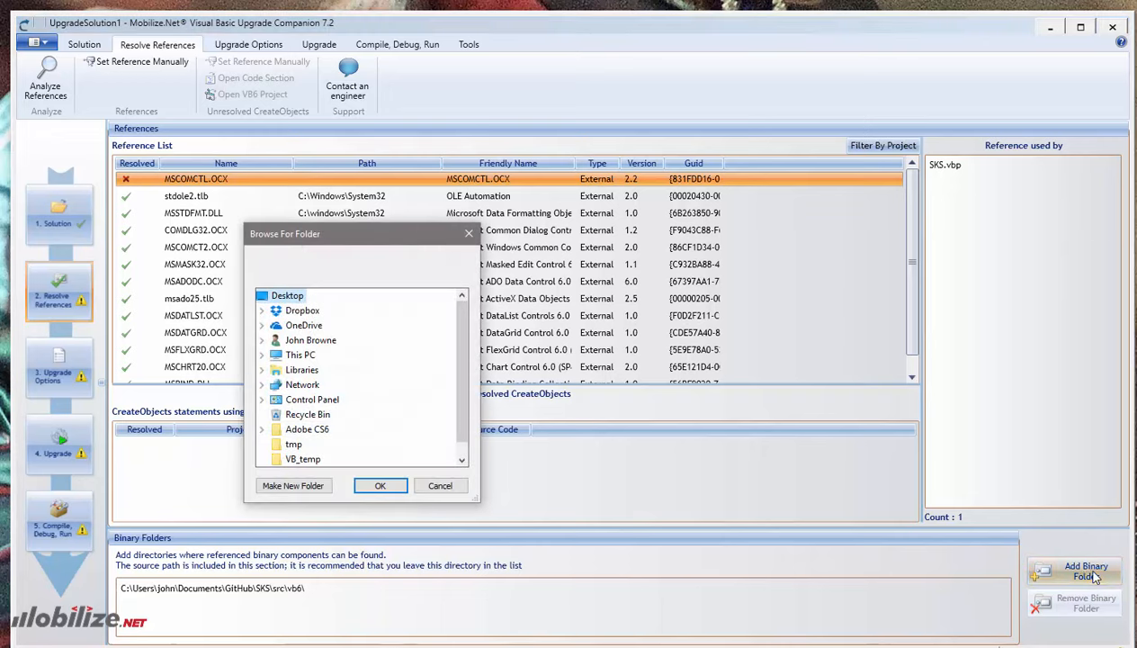
{"action": "mouse_move", "coordinate": [846, 546]}
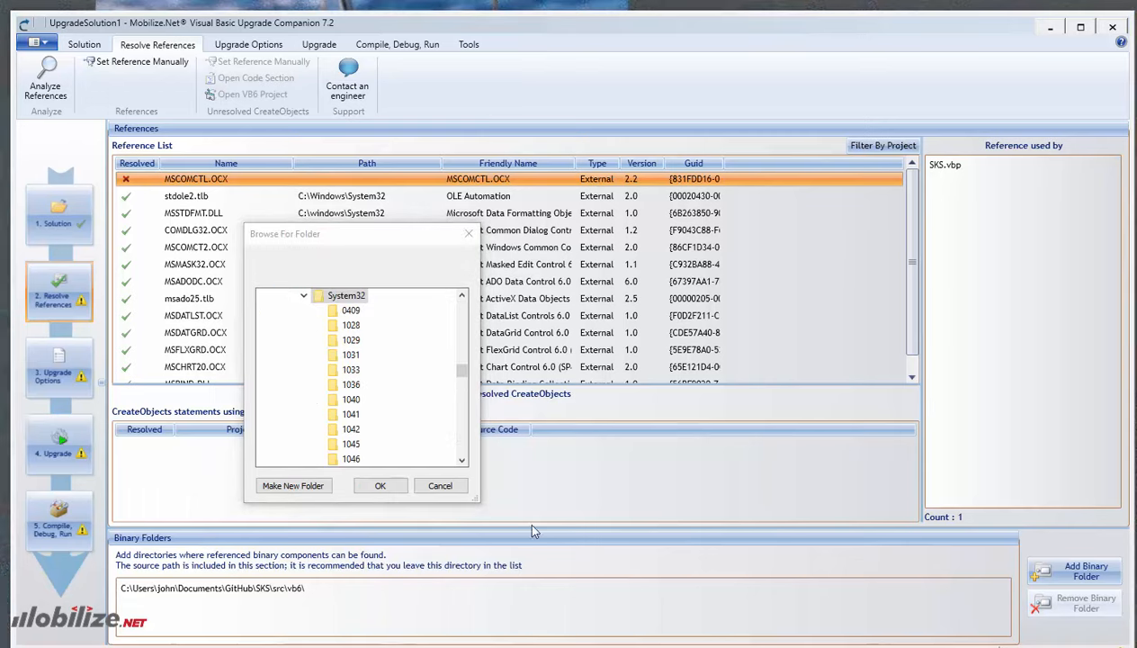
{"action": "mouse_move", "coordinate": [529, 571]}
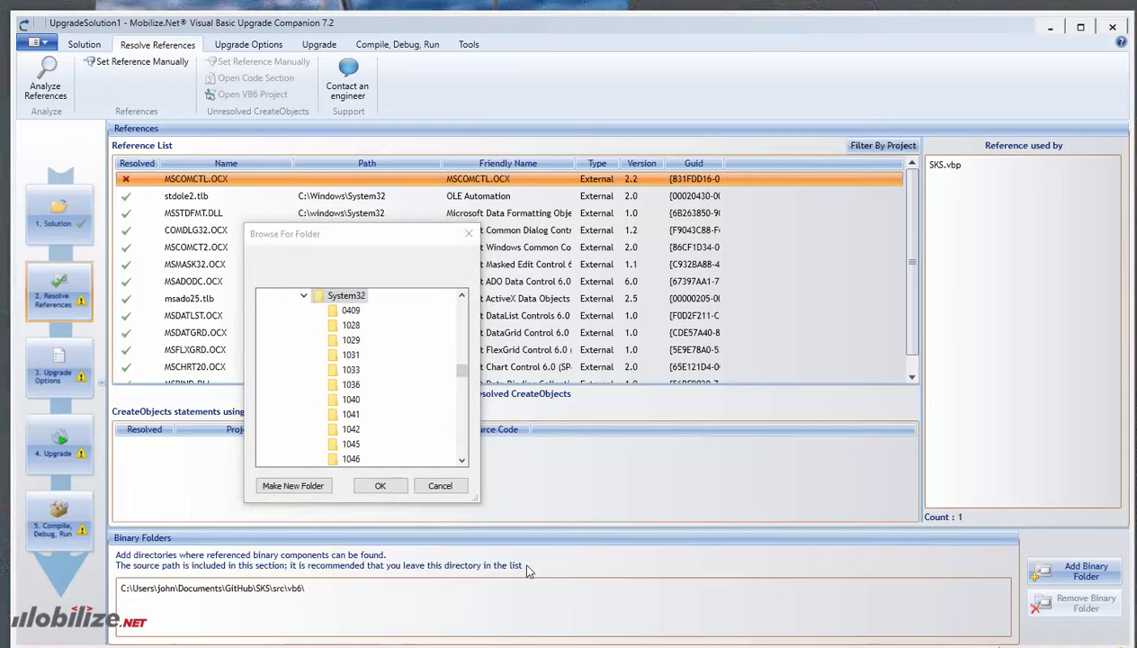
{"action": "mouse_move", "coordinate": [532, 595]}
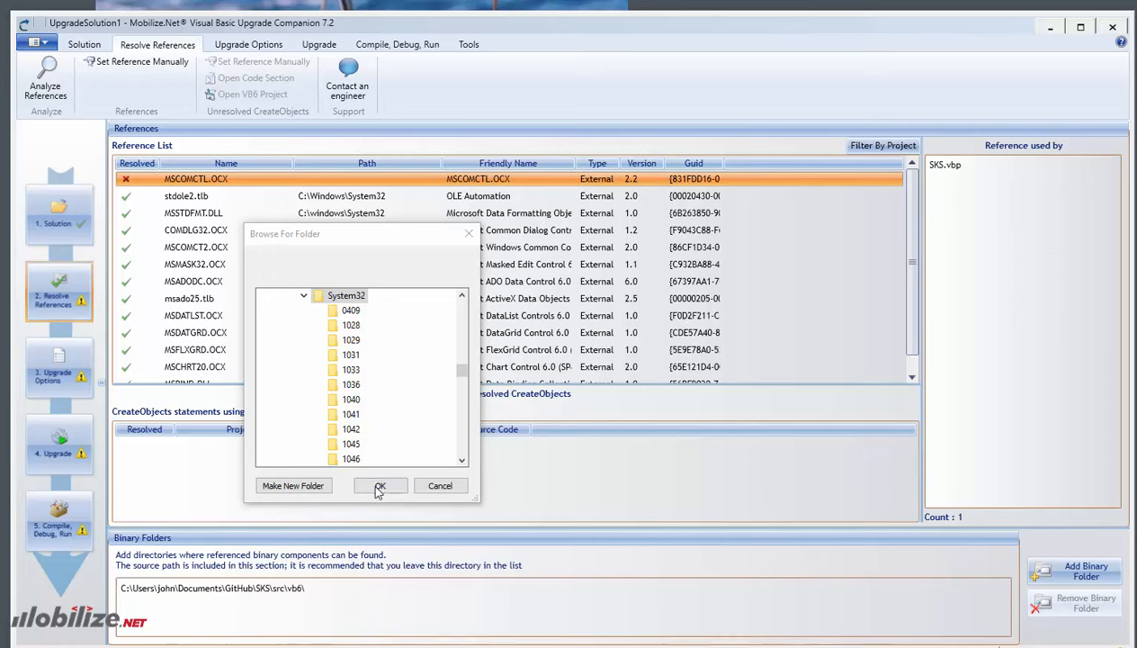
{"action": "left_click", "coordinate": [379, 485]}
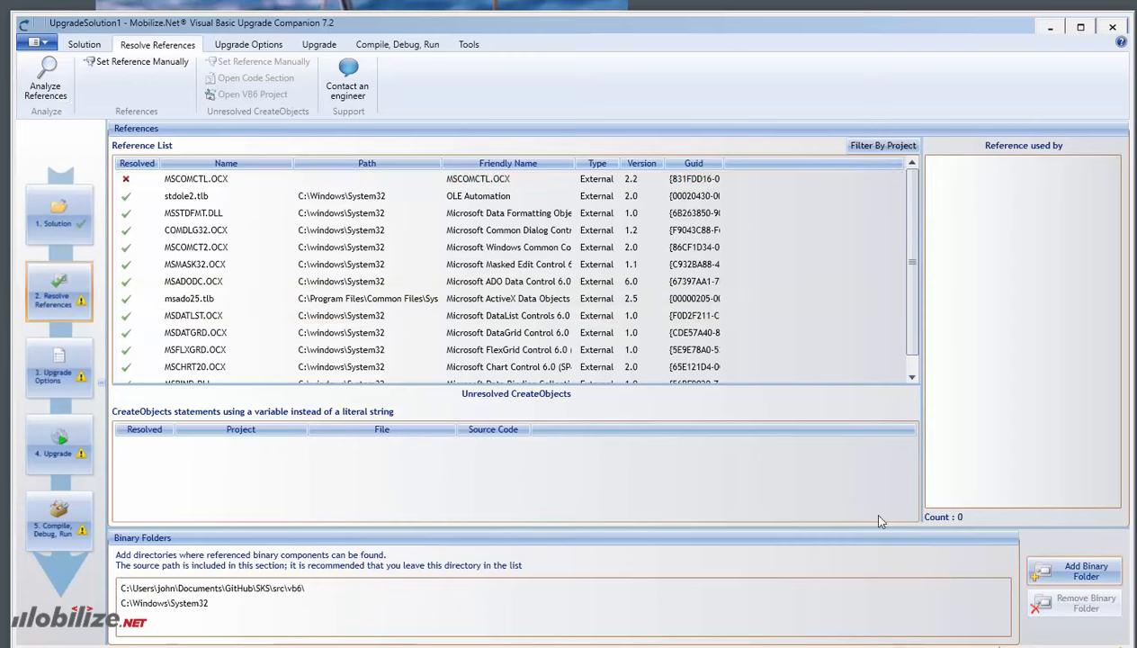
{"action": "mouse_move", "coordinate": [1086, 538]}
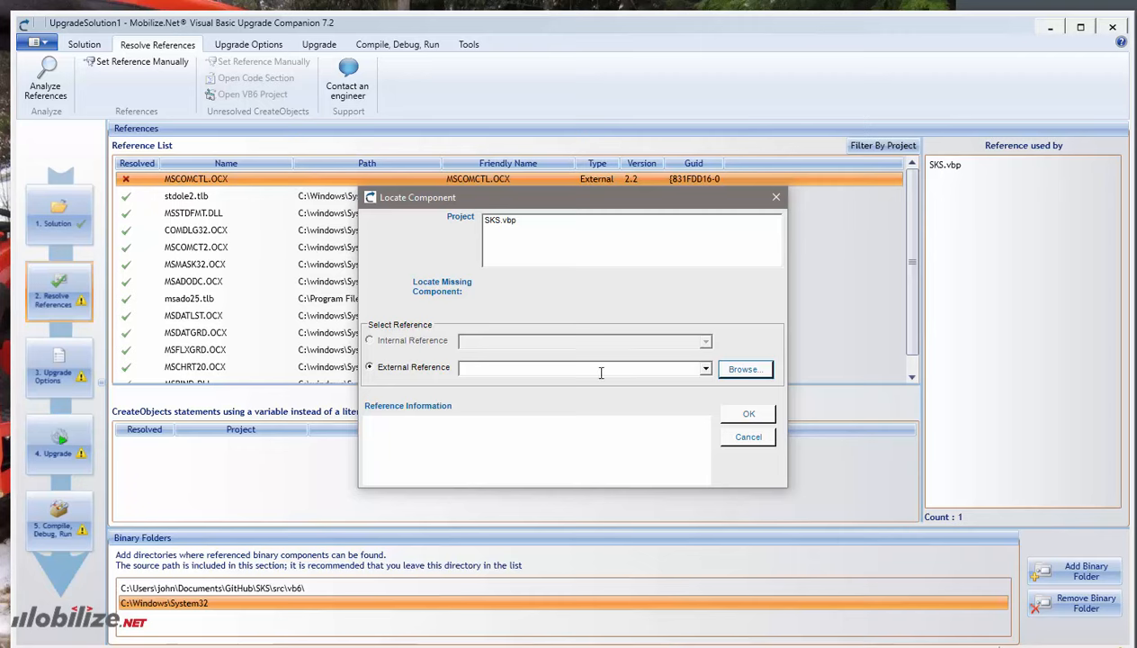
Step: Locate MSCOMCTL.OCX in C:\Windows\System32 and set it as the component for the missing reference
{"action": "left_click", "coordinate": [744, 369]}
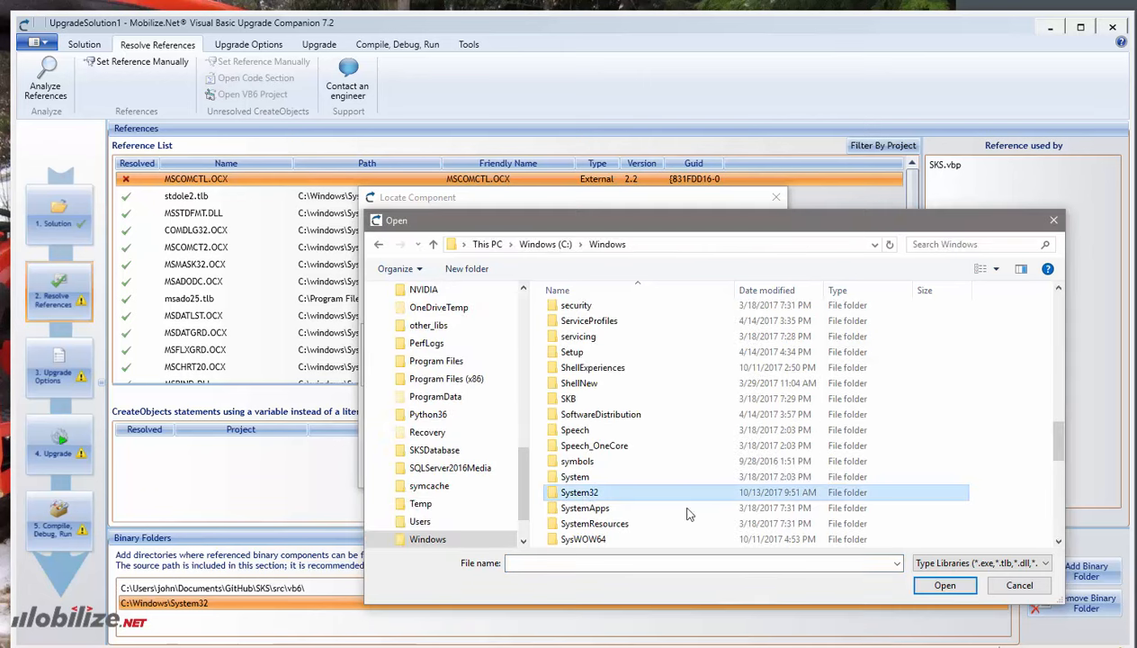
{"action": "double_click", "coordinate": [579, 492]}
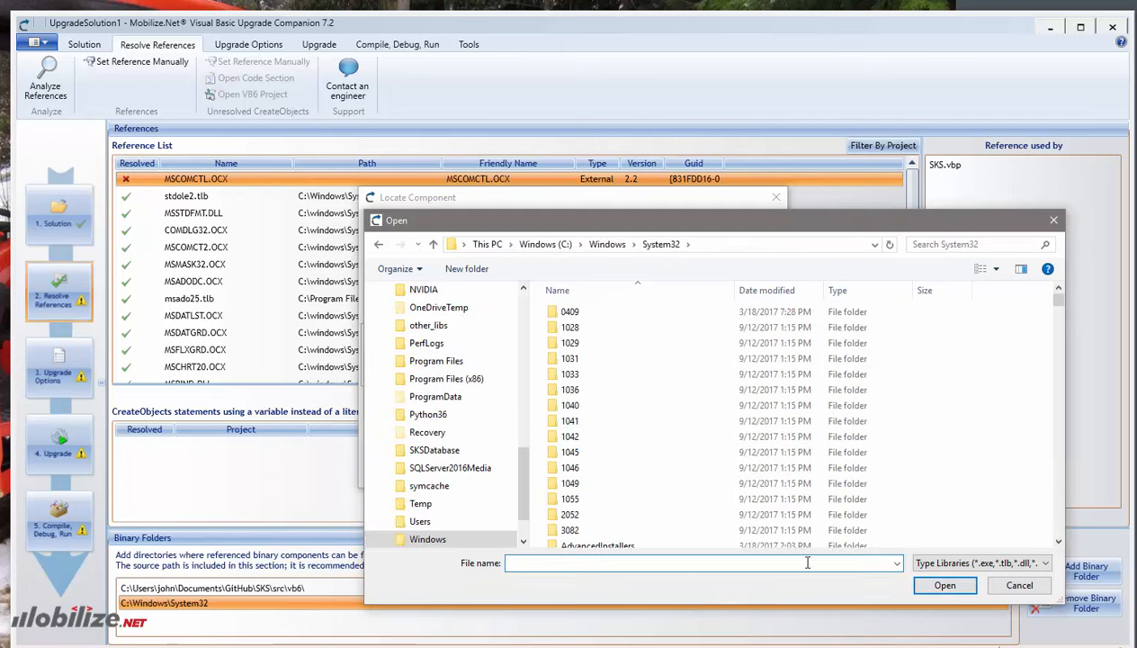
{"action": "type", "text": "mscom"}
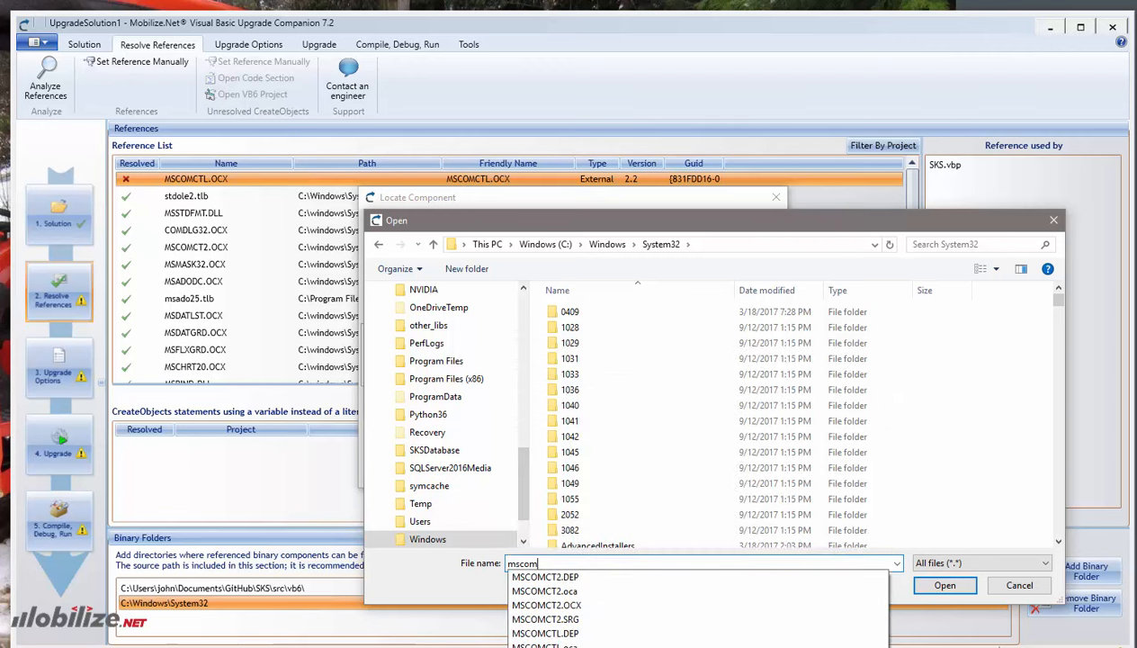
{"action": "left_click", "coordinate": [944, 585]}
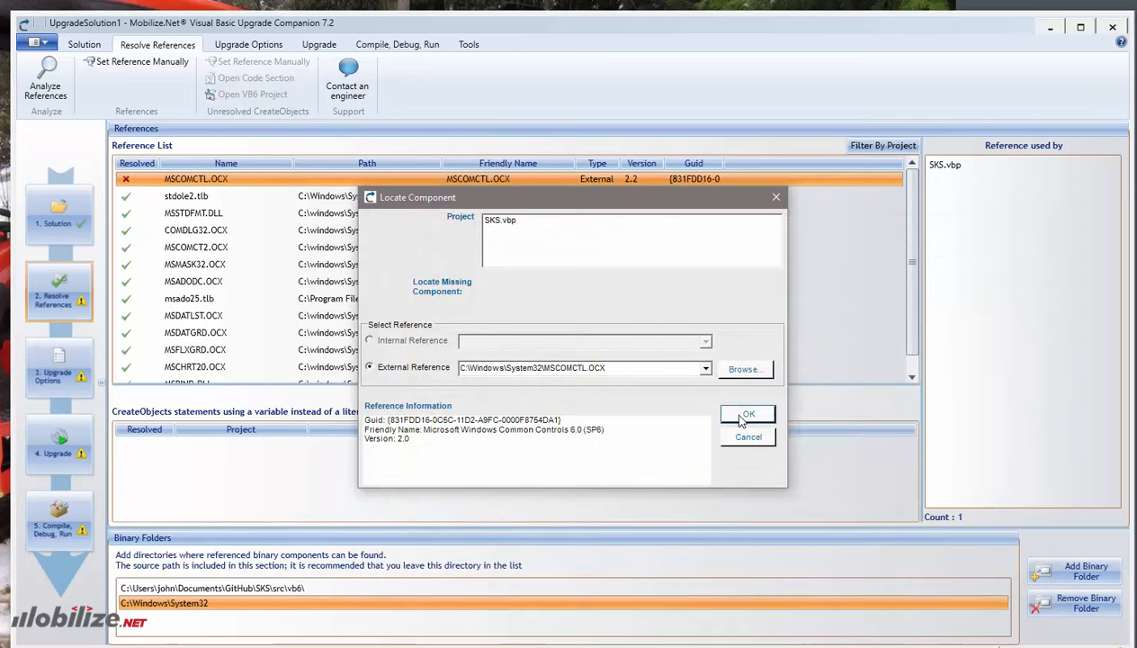
{"action": "left_click", "coordinate": [748, 414]}
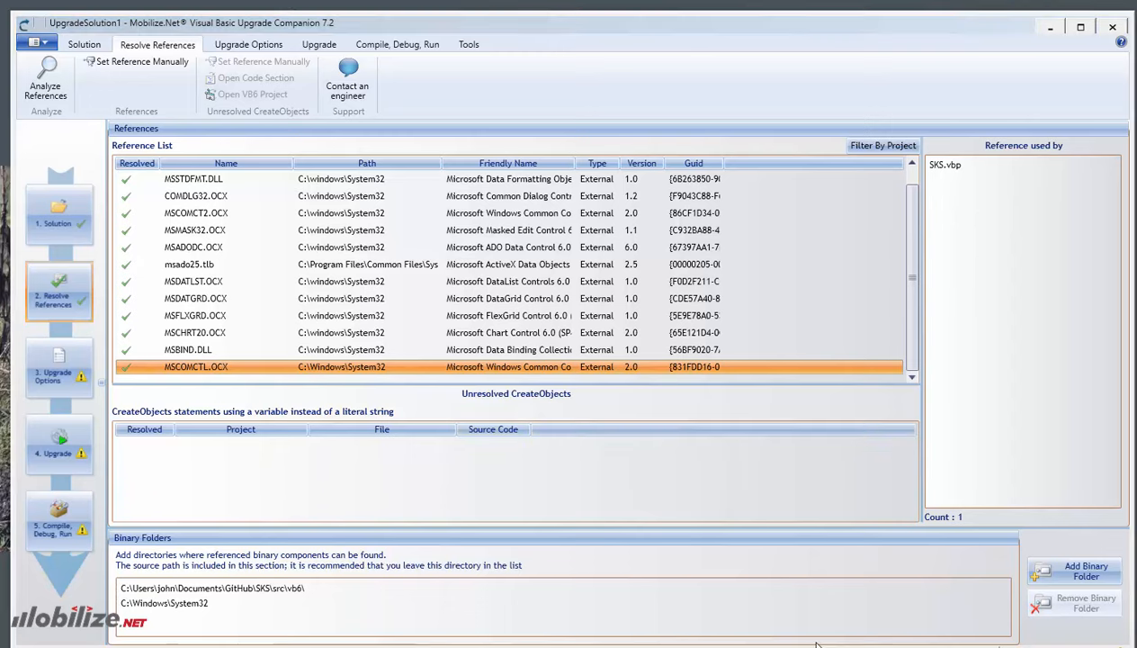
{"action": "mouse_move", "coordinate": [719, 466]}
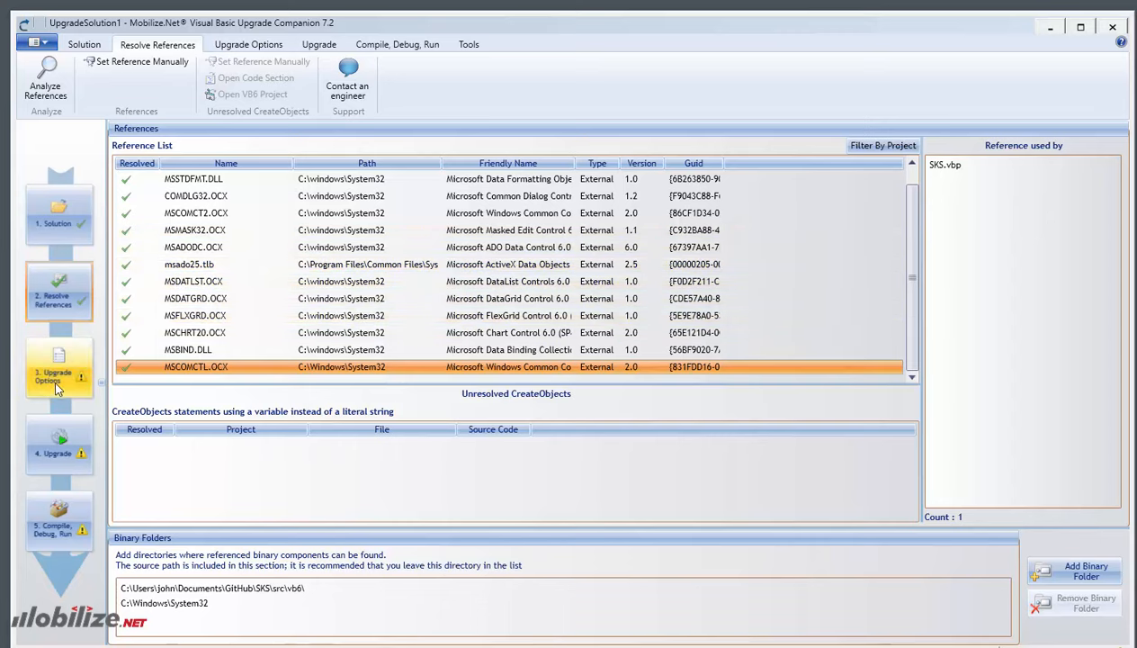
Step: On Upgrade Options, switch to the WebMAP upgrade option preset
{"action": "left_click", "coordinate": [58, 367]}
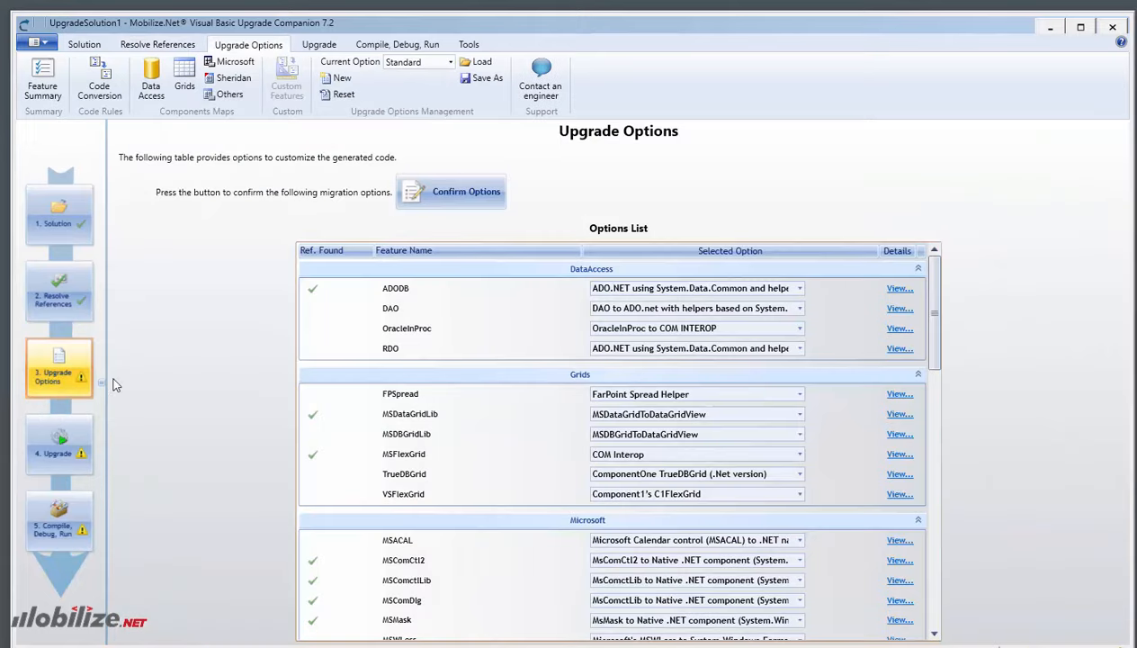
{"action": "mouse_move", "coordinate": [280, 232]}
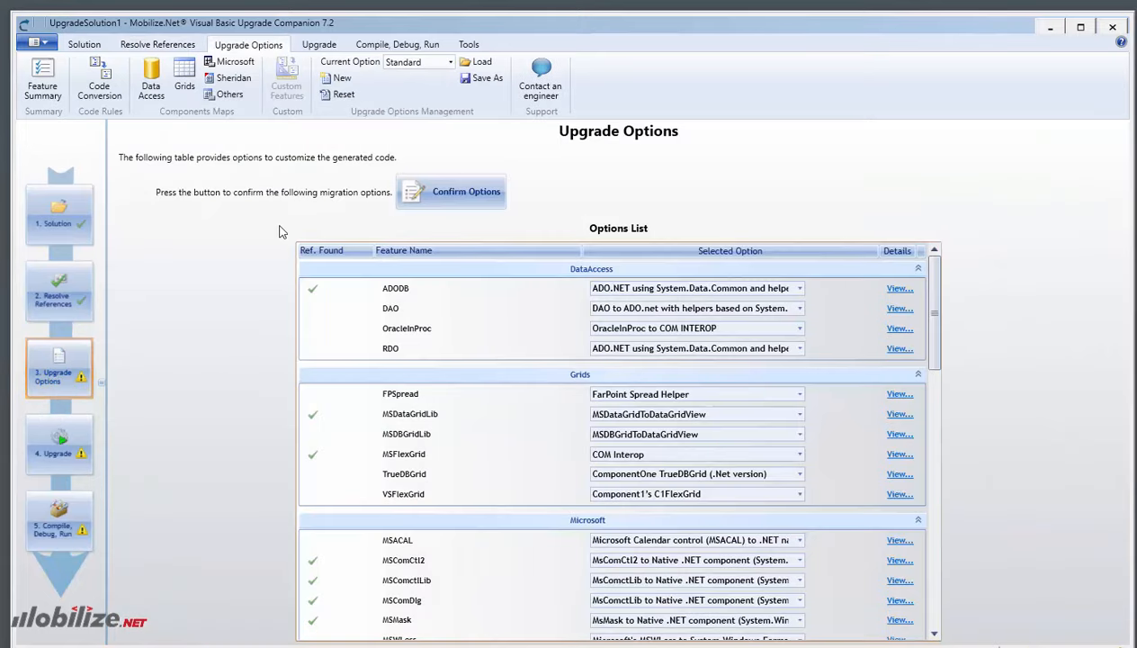
{"action": "left_click", "coordinate": [450, 62]}
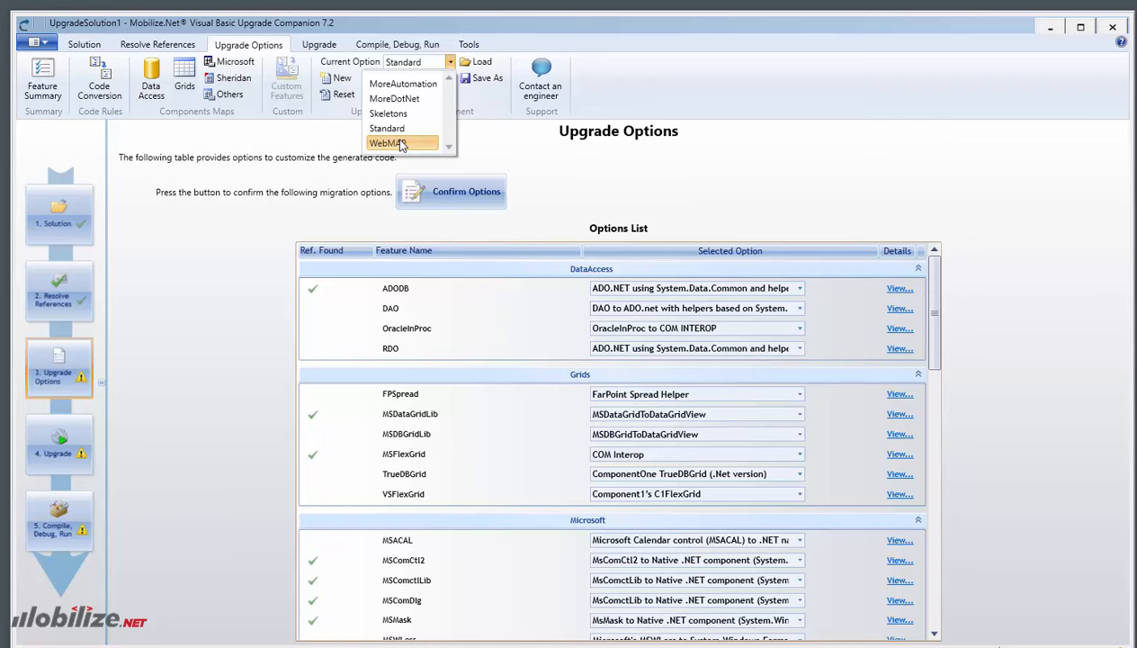
{"action": "left_click", "coordinate": [389, 142]}
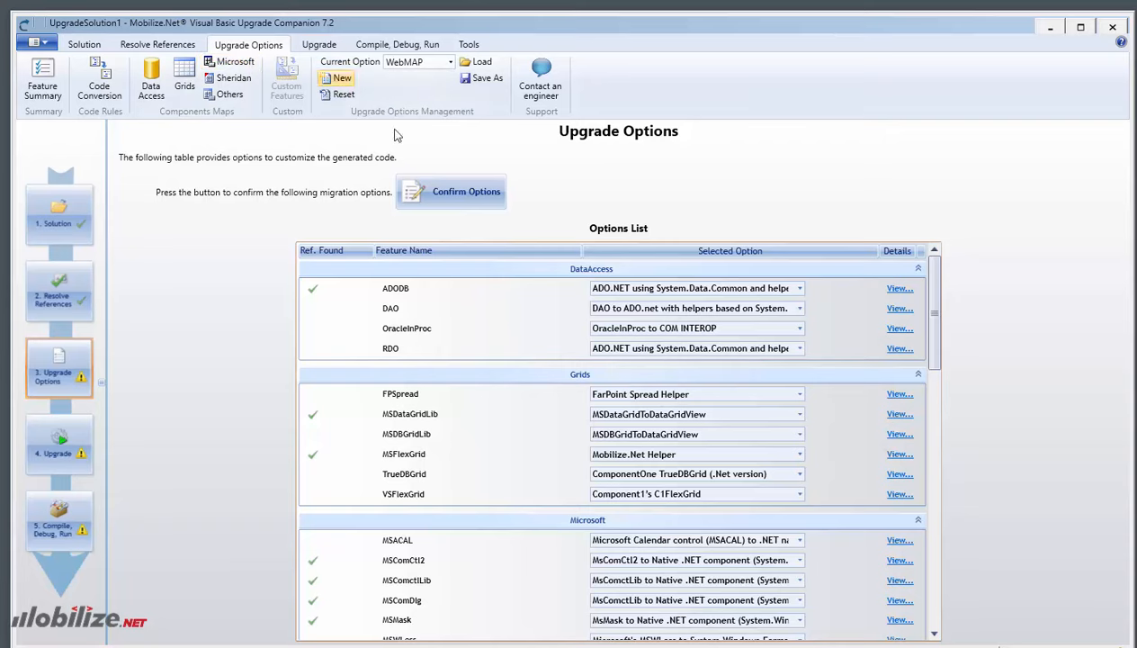
{"action": "scroll", "scroll_direction": "down", "scroll_amount": 3}
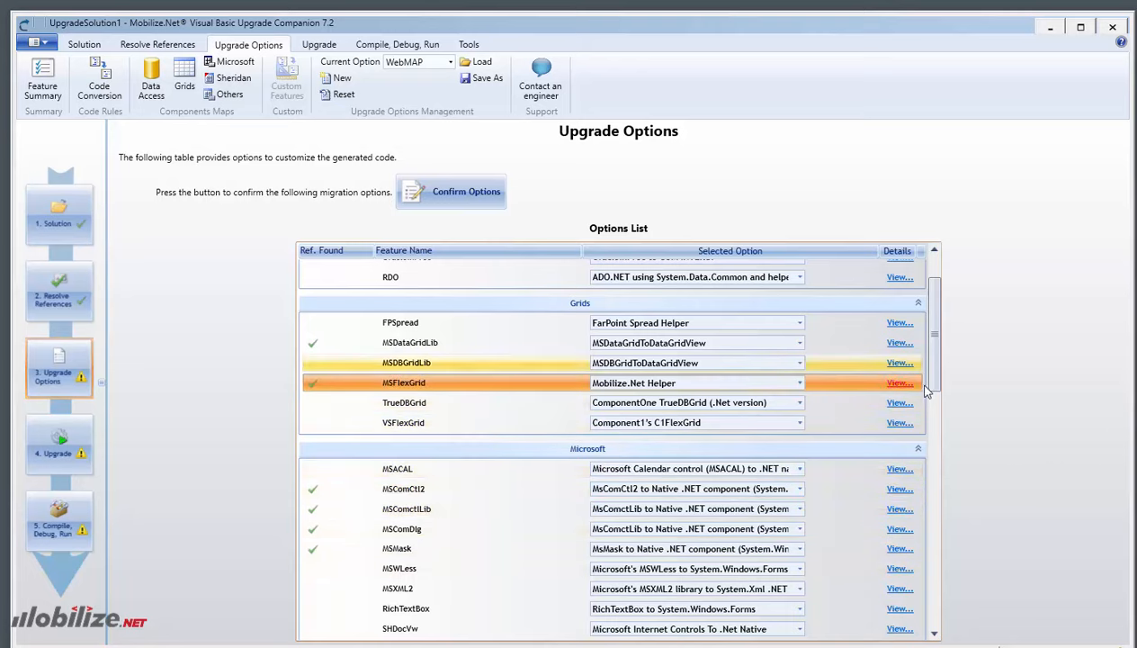
Step: Keep MSFlexGrid mapped to Mobilize.Net Helper, view its details, and confirm the migration options
{"action": "left_click", "coordinate": [798, 383]}
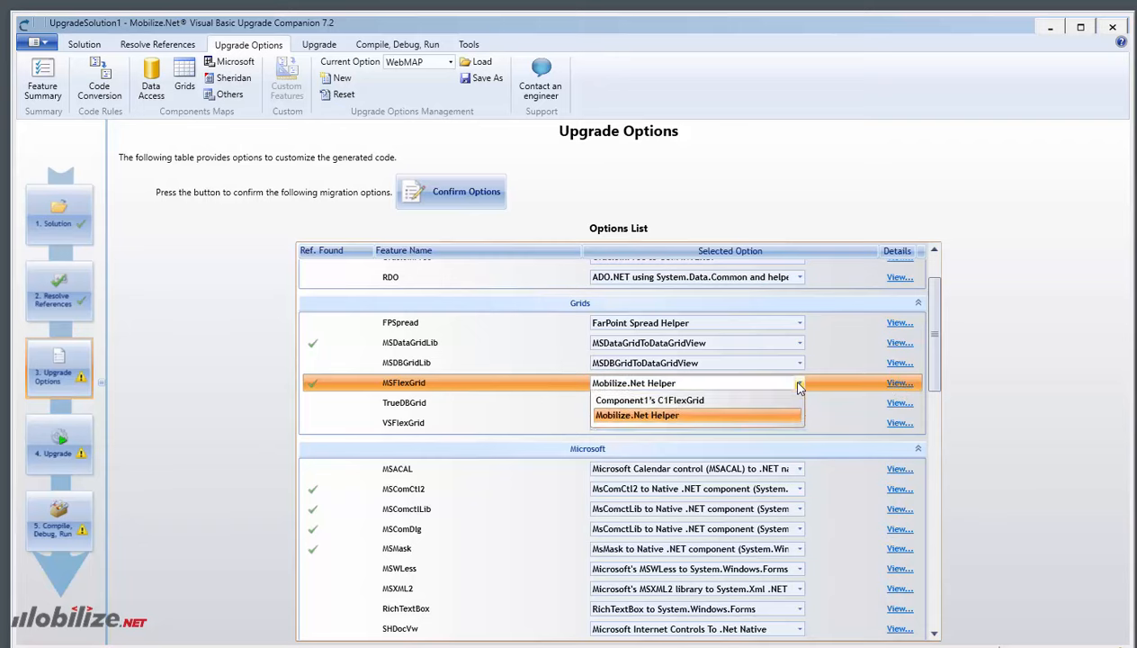
{"action": "left_click", "coordinate": [636, 414]}
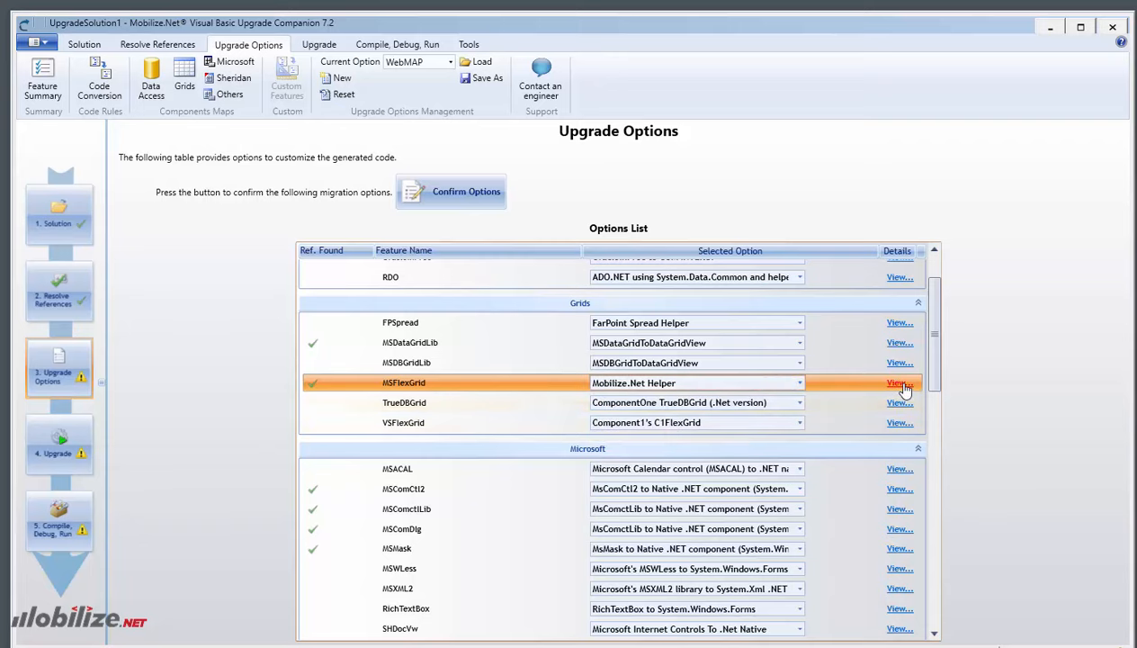
{"action": "left_click", "coordinate": [899, 382]}
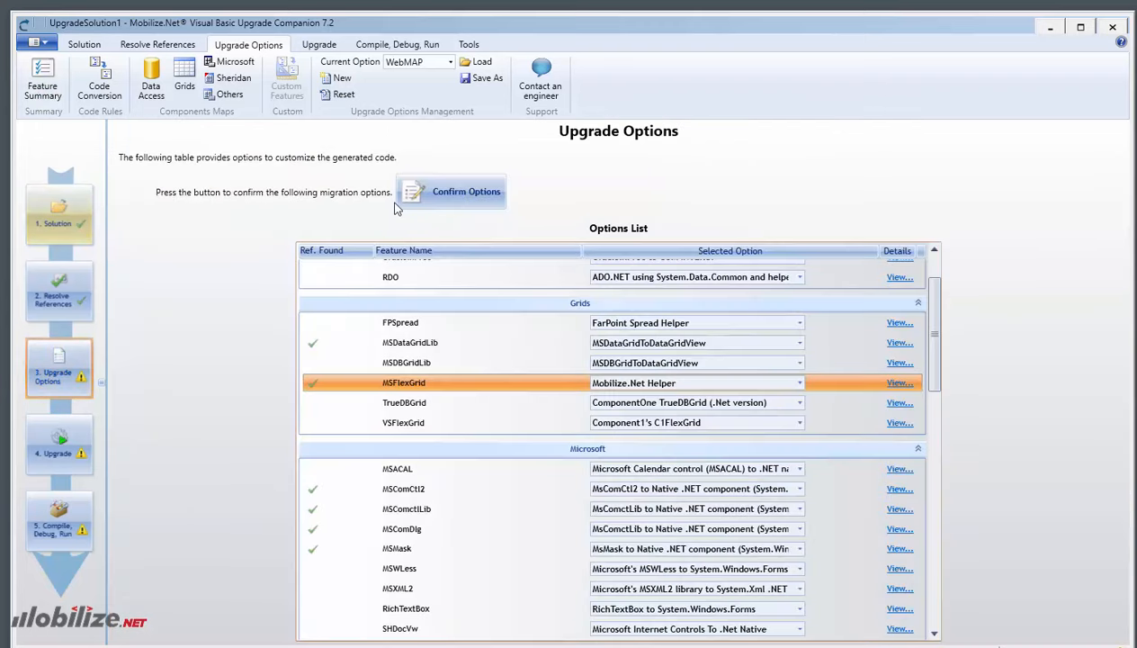
{"action": "left_click", "coordinate": [455, 191]}
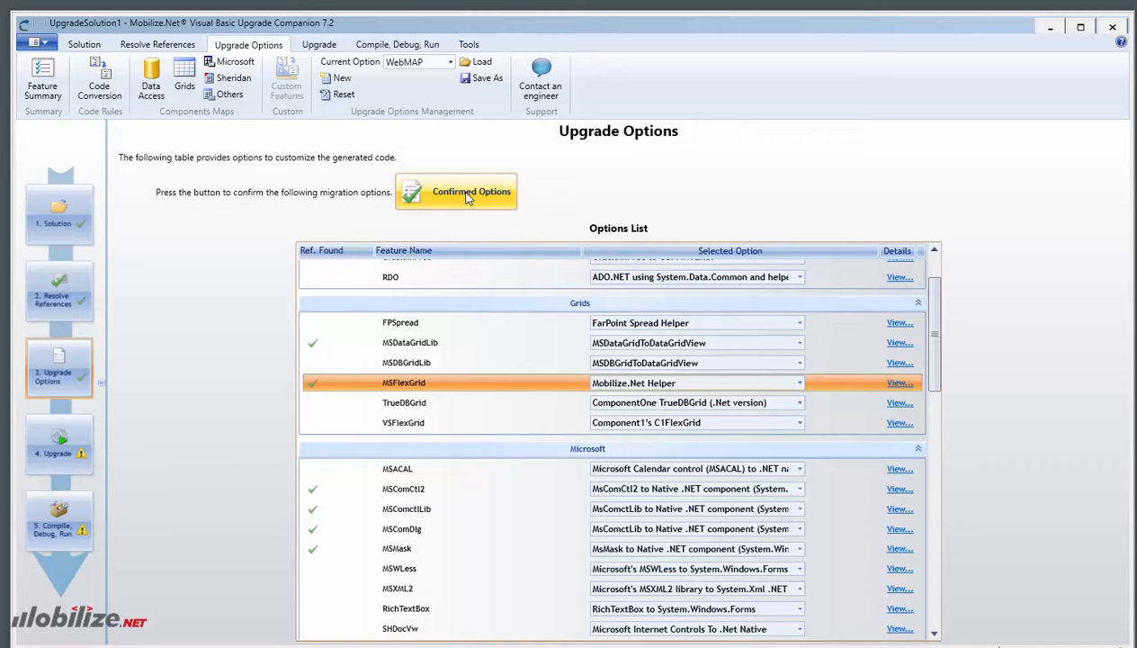
{"action": "left_click", "coordinate": [456, 190]}
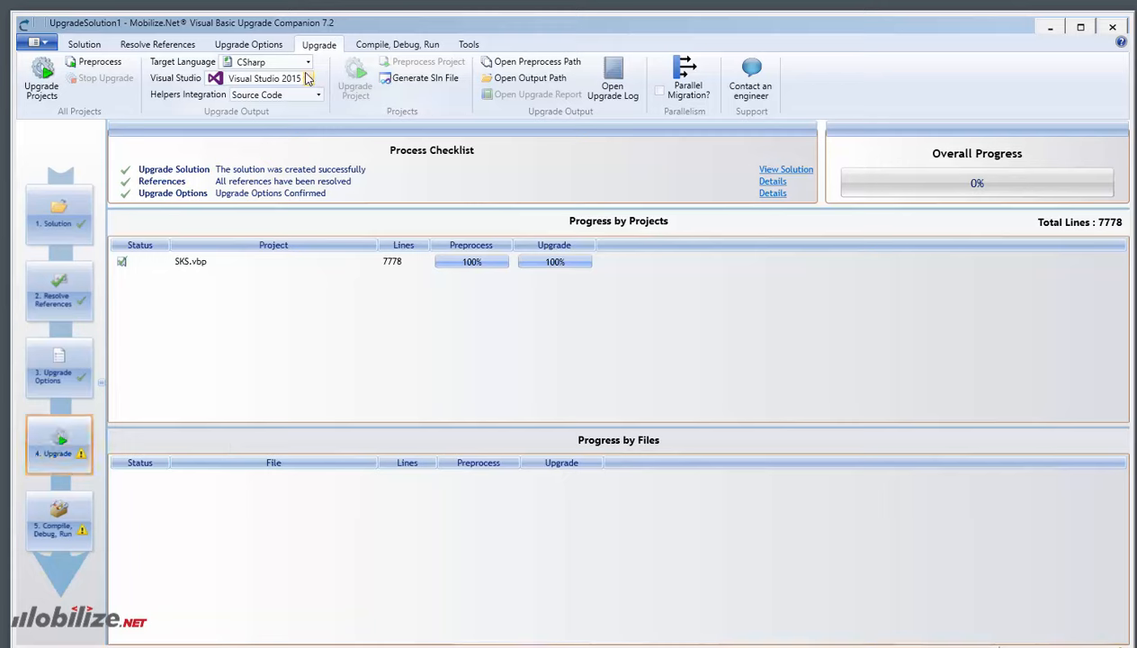
Step: Target Visual Studio 2017 in C# and upgrade SKS.vbp, overwriting the existing output folder
{"action": "left_click", "coordinate": [309, 78]}
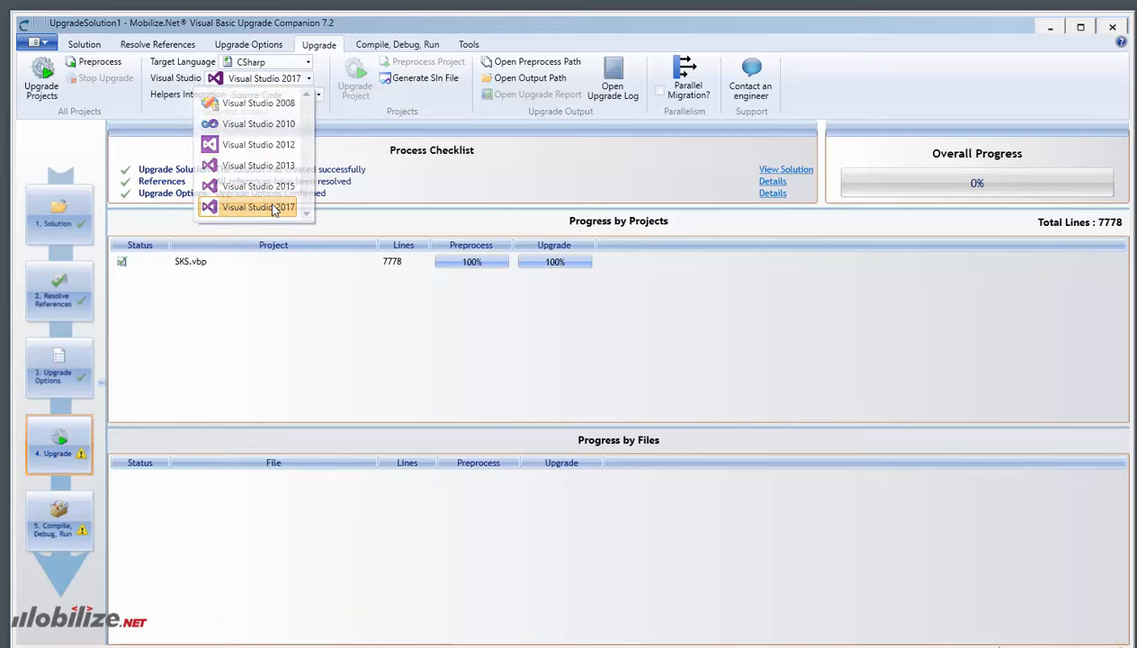
{"action": "left_click", "coordinate": [258, 206]}
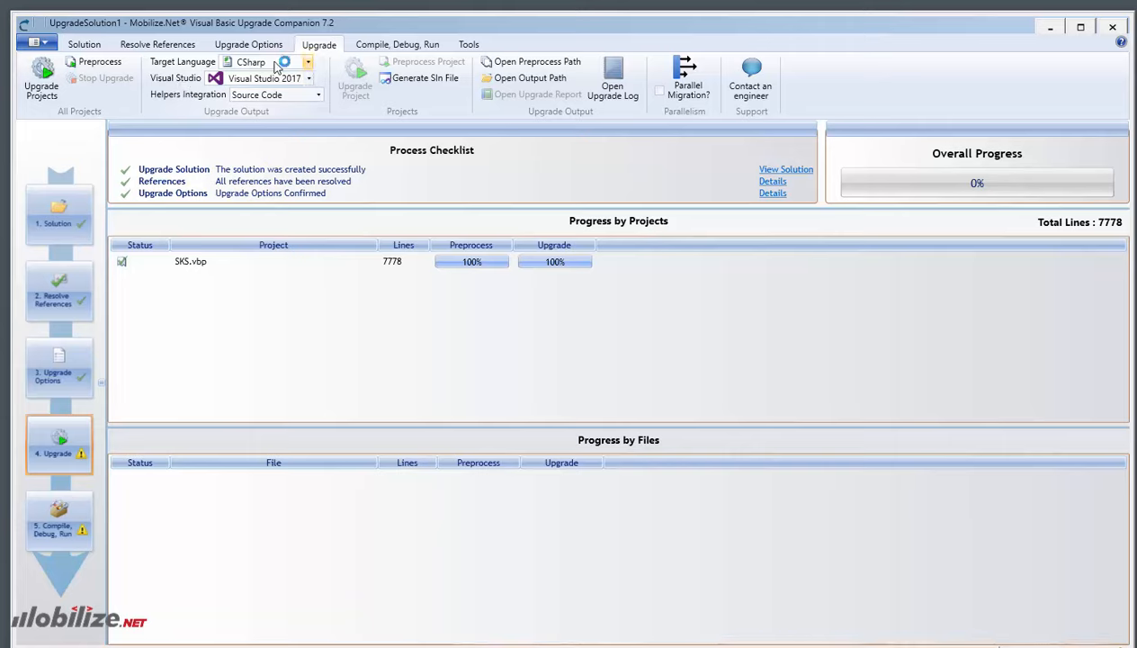
{"action": "left_click", "coordinate": [308, 62]}
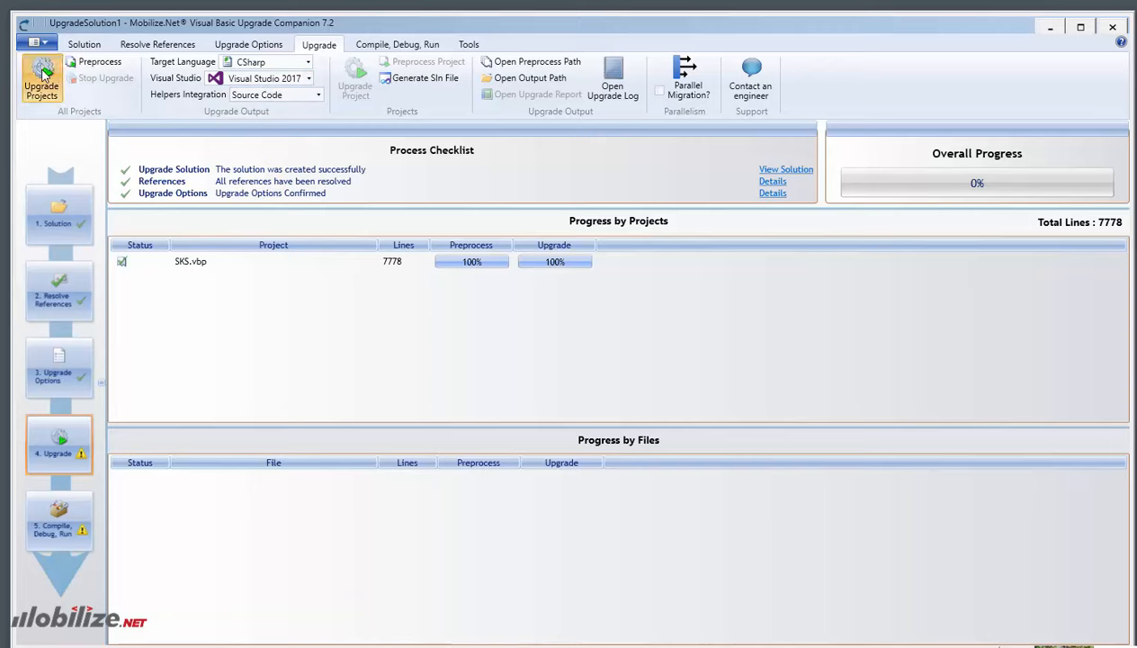
{"action": "left_click", "coordinate": [42, 81]}
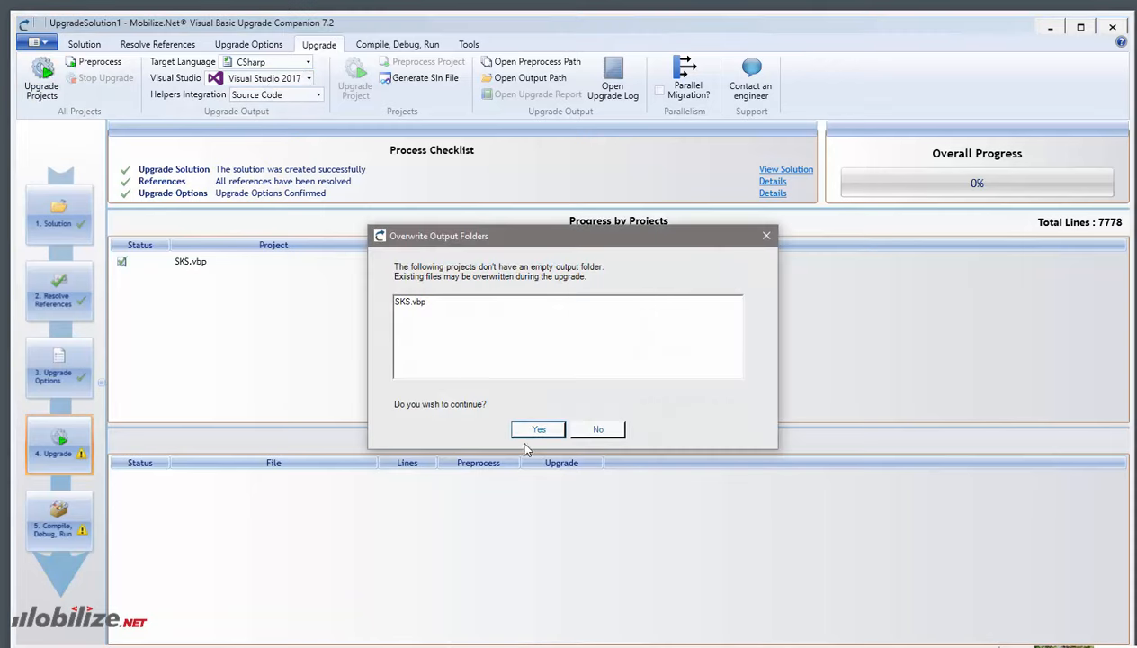
{"action": "left_click", "coordinate": [538, 428]}
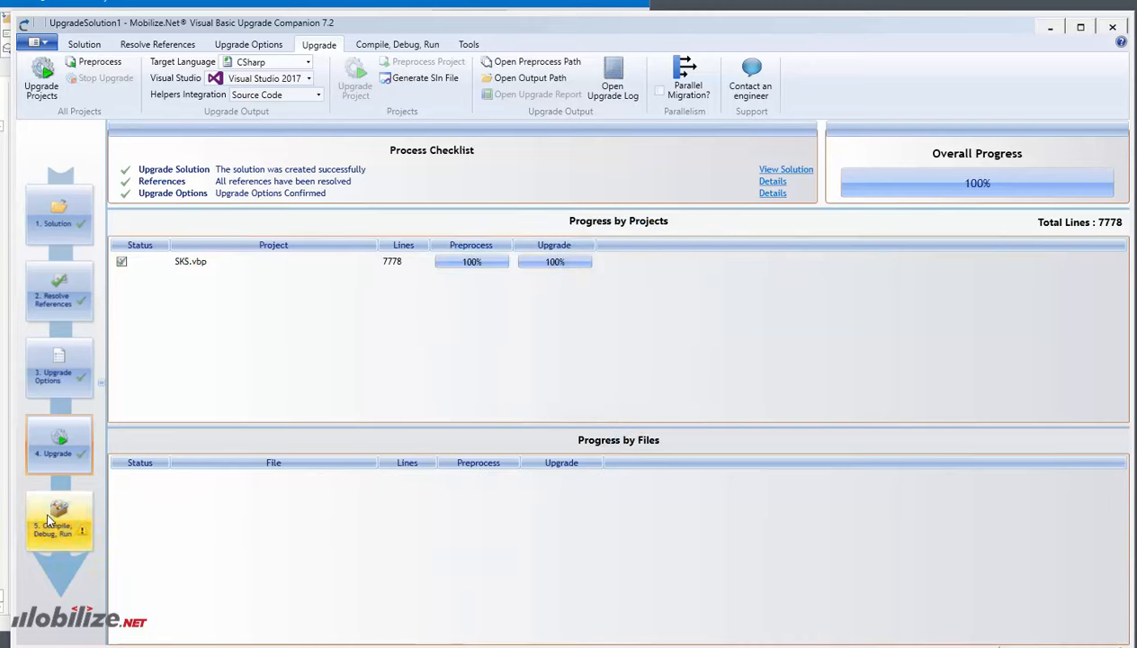
Step: From Compile, Debug, Run, open the output folder with the upgraded code
{"action": "left_click", "coordinate": [58, 520]}
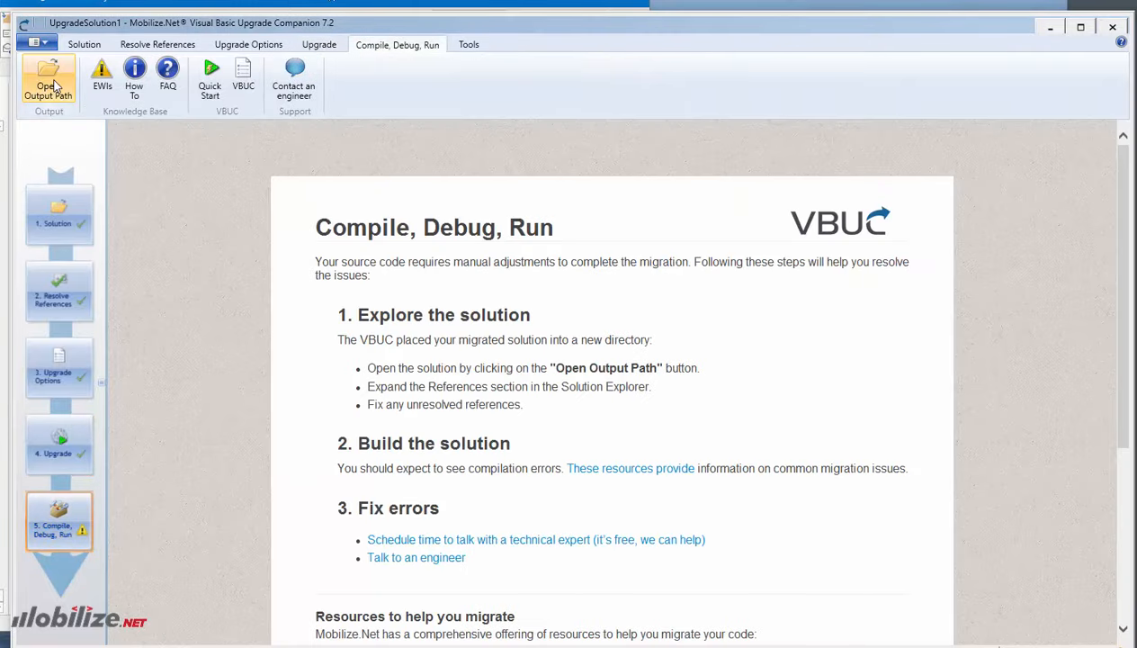
{"action": "left_click", "coordinate": [48, 81]}
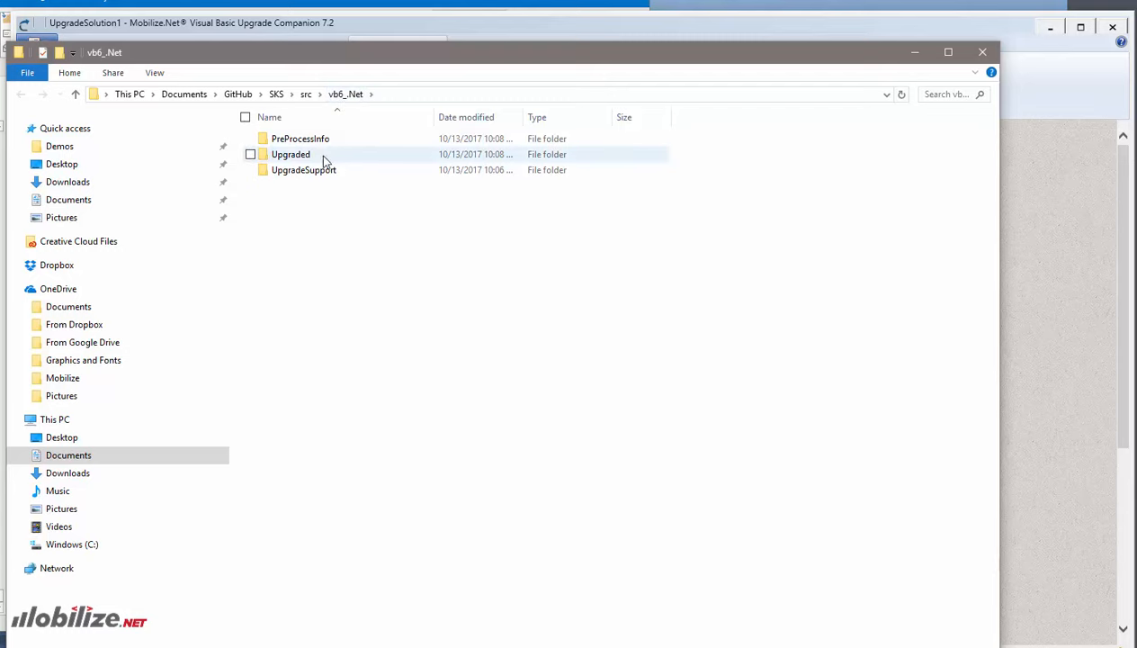
Step: Browse the Upgraded folder's C# files and launch UpgradeSolution1.sln in Visual Studio 2017
{"action": "double_click", "coordinate": [291, 154]}
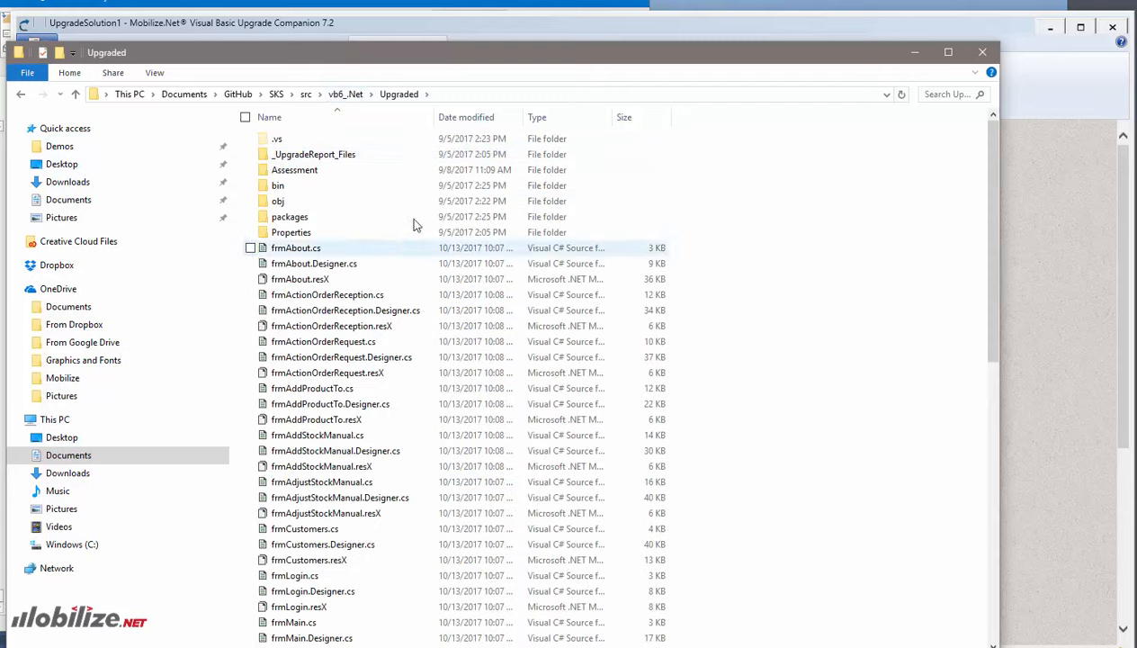
{"action": "scroll", "scroll_direction": "down", "scroll_amount": 3}
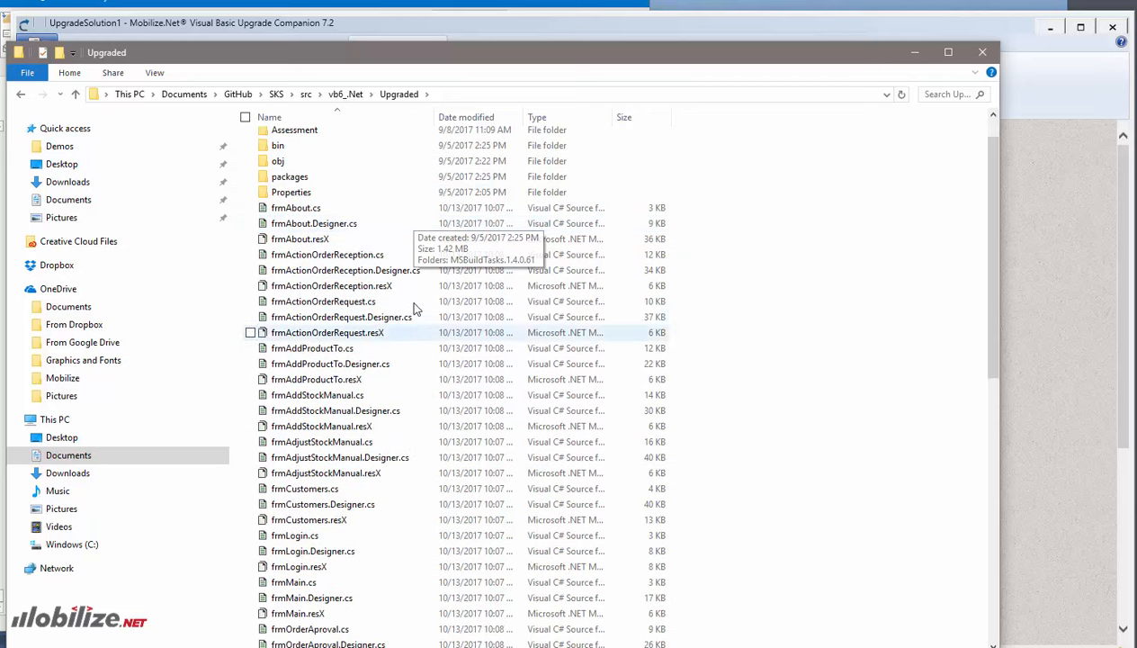
{"action": "left_click", "coordinate": [327, 253]}
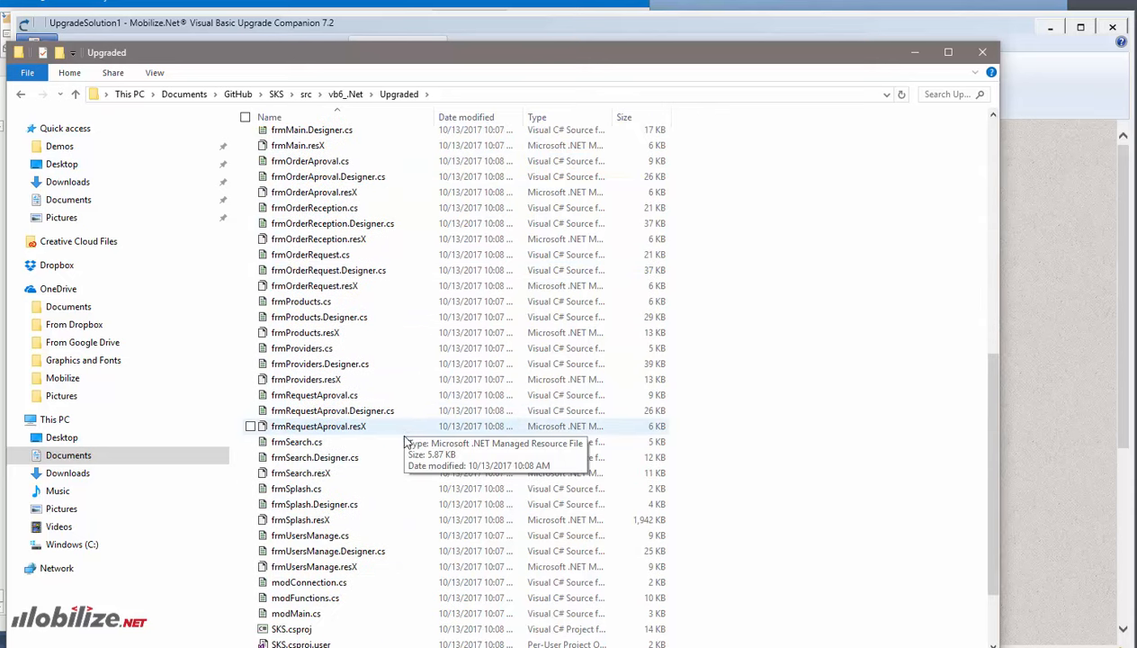
{"action": "scroll", "scroll_direction": "down", "scroll_amount": 3}
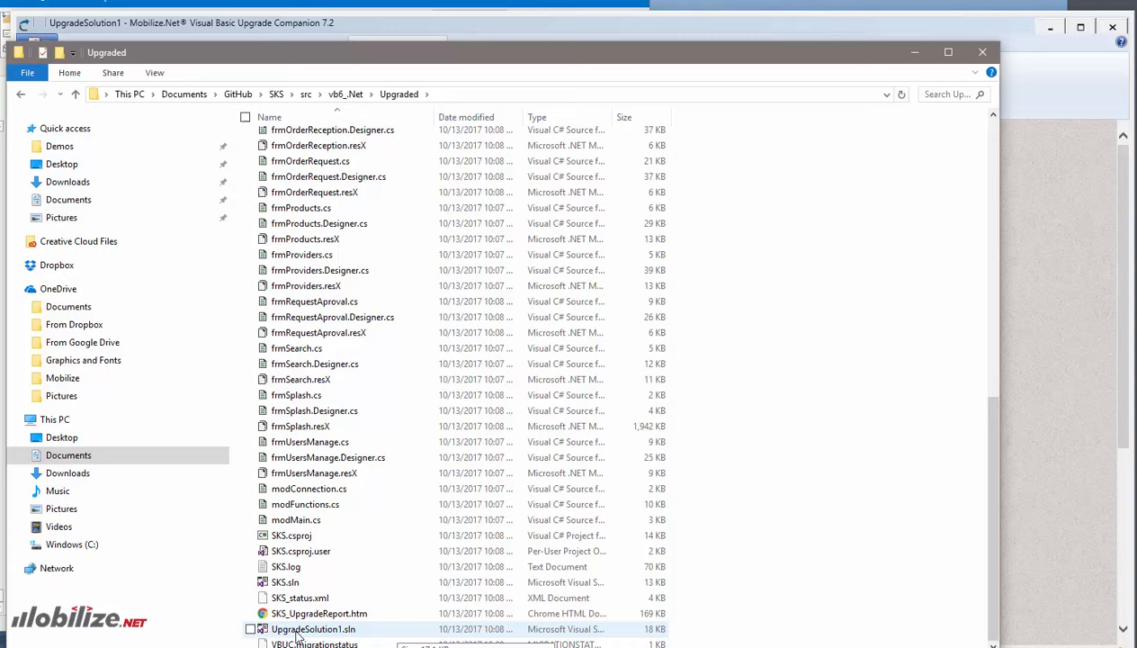
{"action": "left_click", "coordinate": [313, 629]}
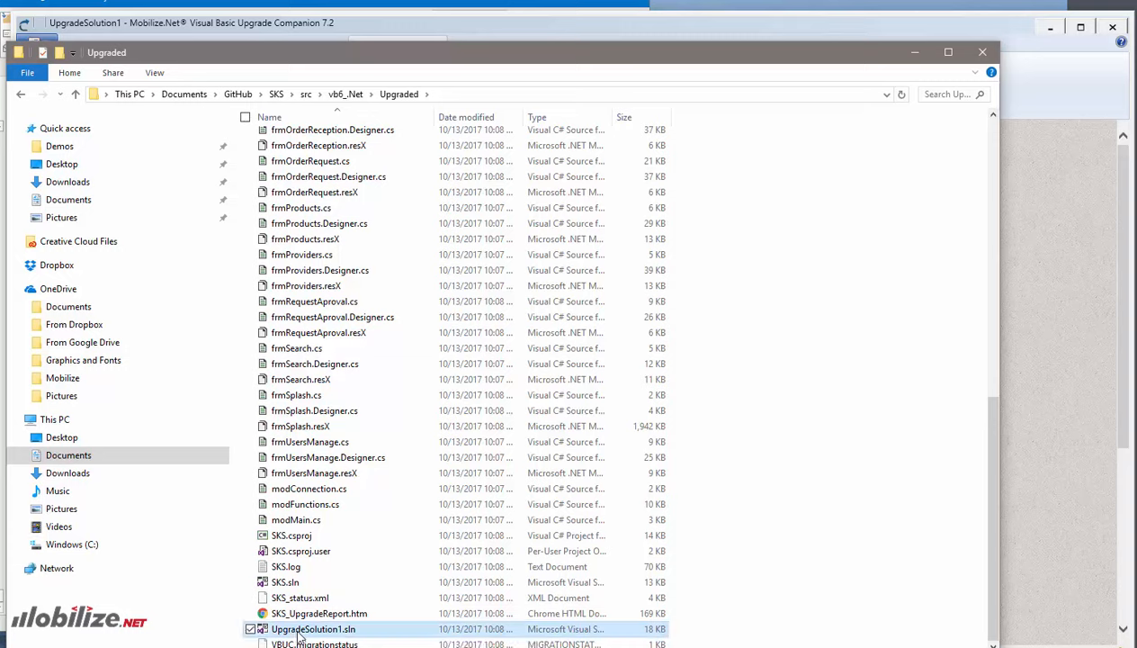
{"action": "double_click", "coordinate": [313, 628]}
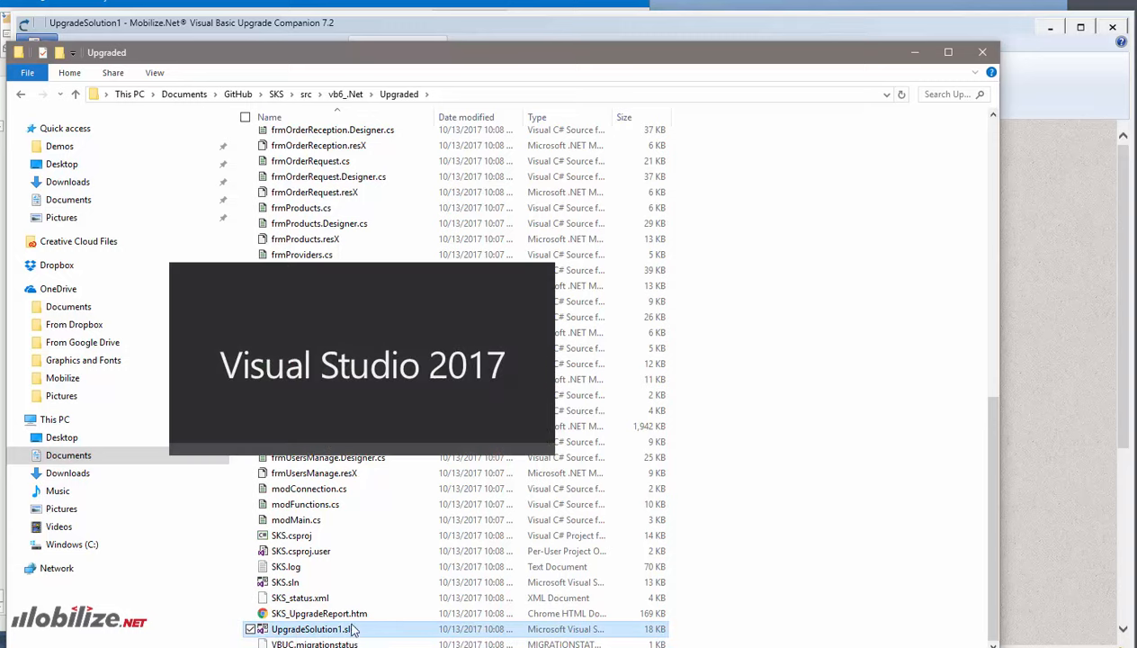
Step: Open UpgradeSolution1.sln so Visual Studio shows the SKS project and frmOrderRequest designer
{"action": "double_click", "coordinate": [311, 629]}
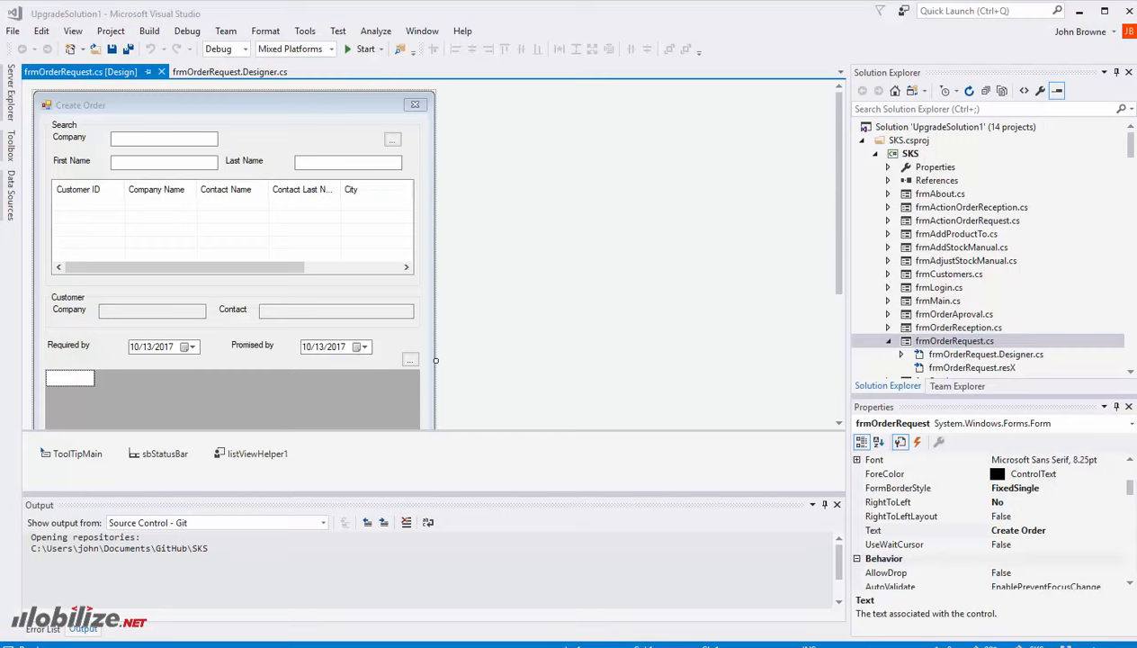
{"action": "mouse_move", "coordinate": [681, 371]}
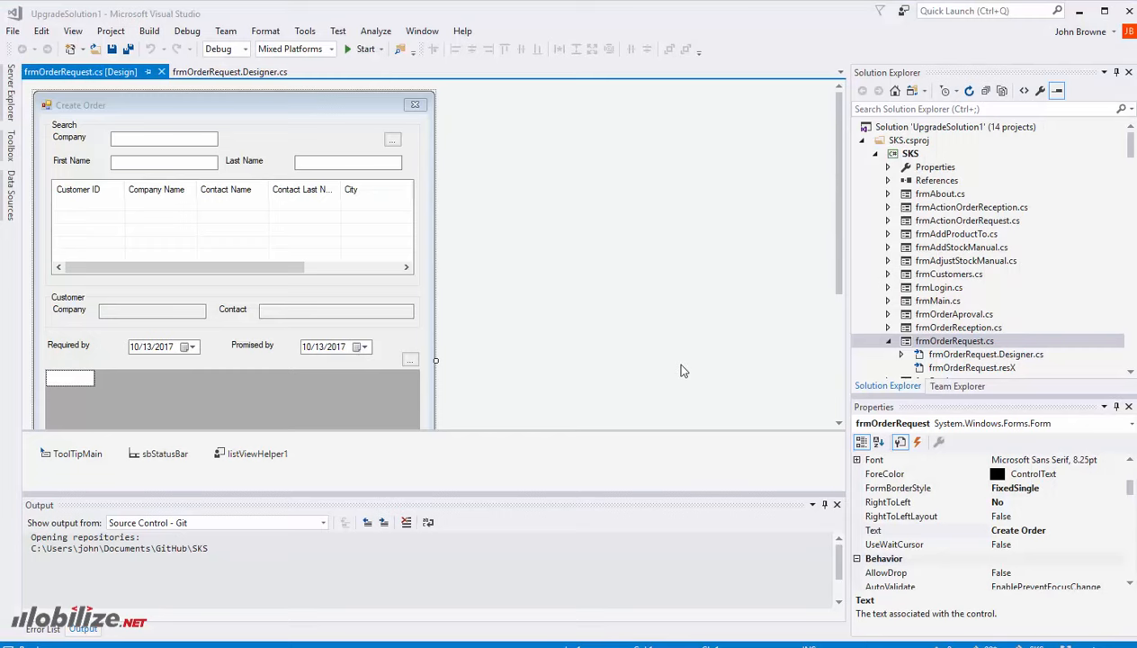
{"action": "mouse_move", "coordinate": [502, 441]}
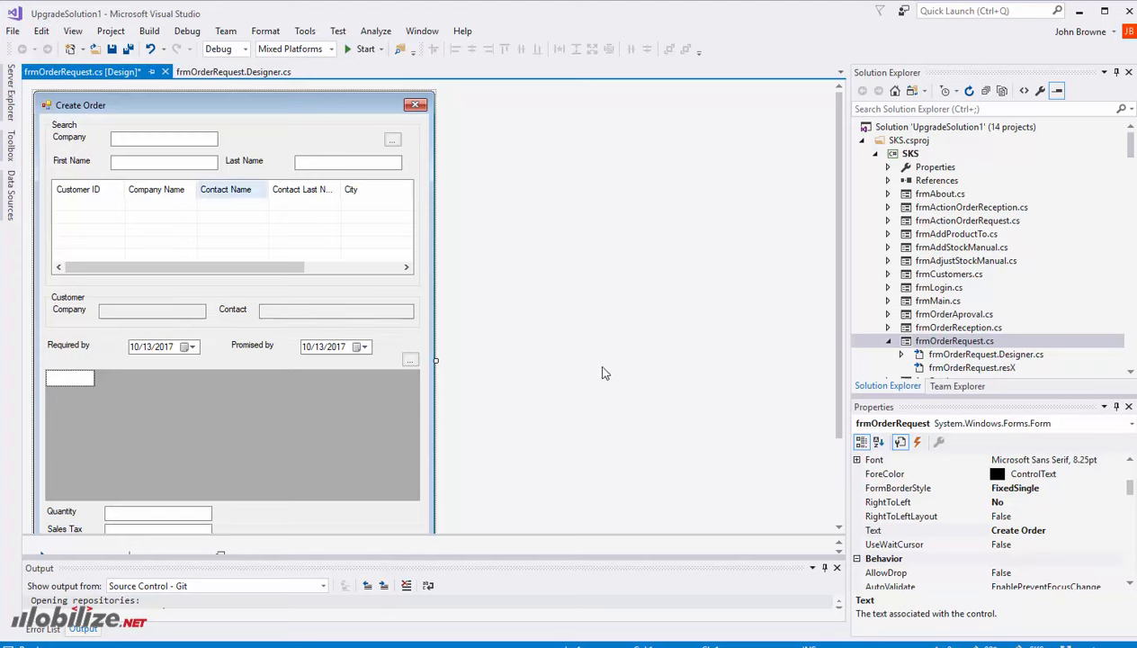
{"action": "mouse_move", "coordinate": [529, 378]}
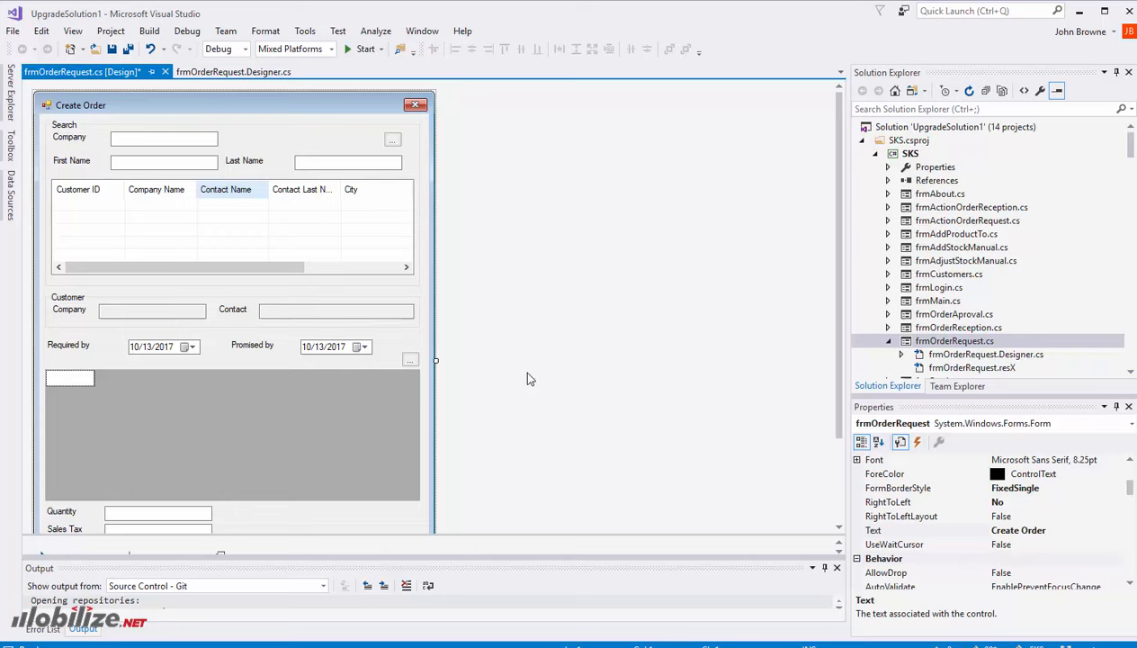
{"action": "mouse_move", "coordinate": [478, 382]}
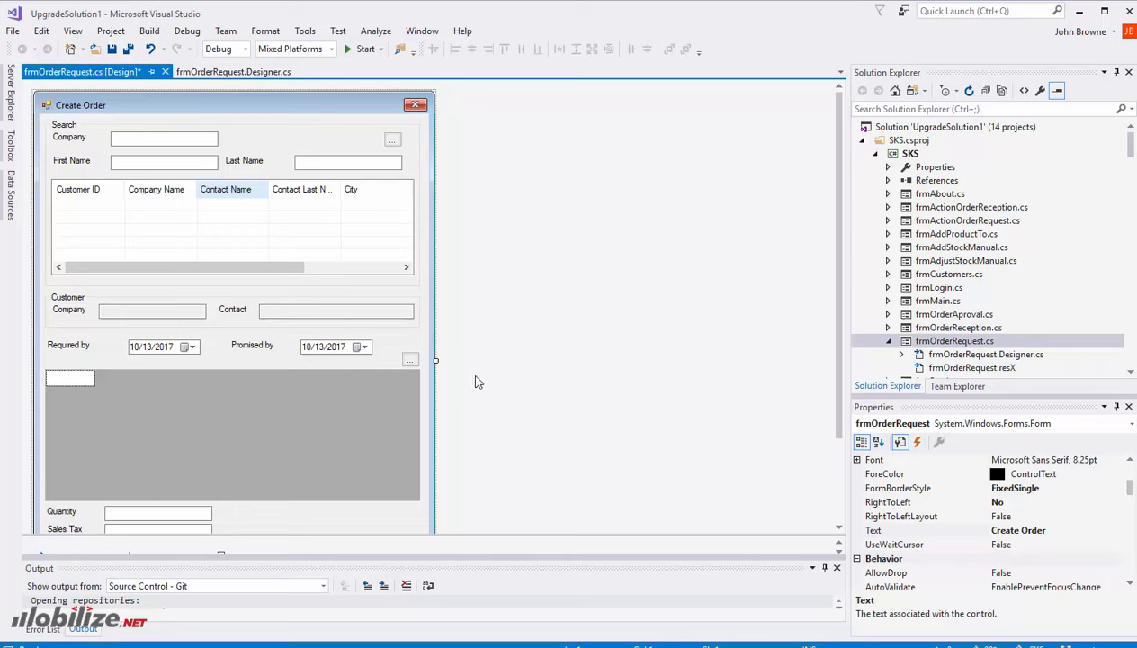
{"action": "mouse_move", "coordinate": [571, 376]}
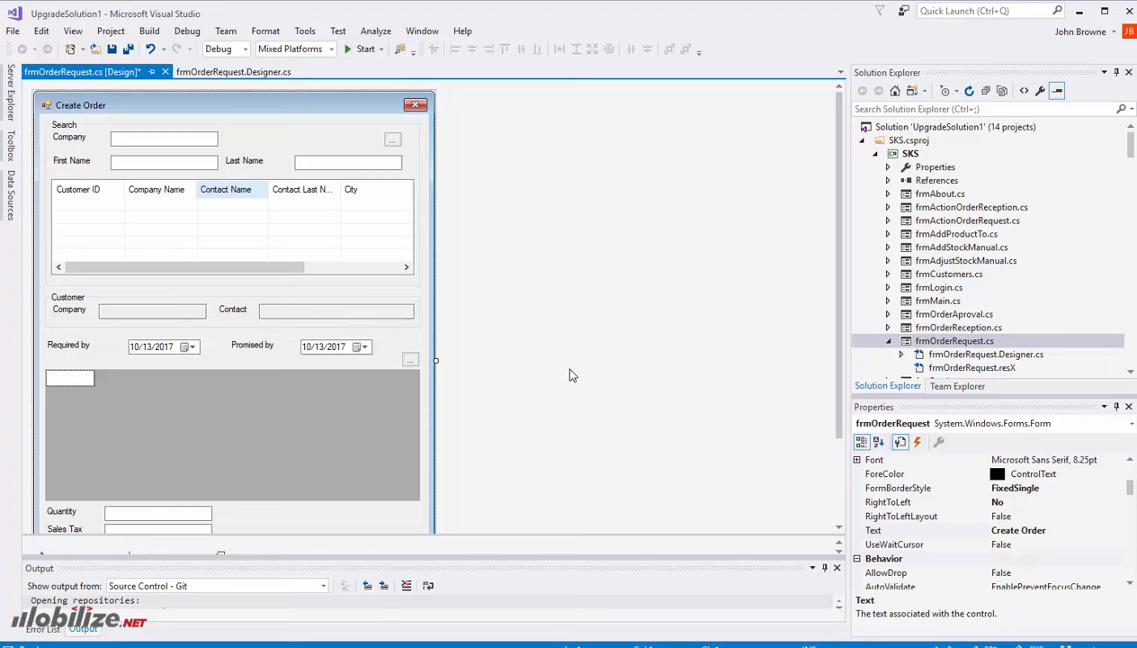
{"action": "mouse_move", "coordinate": [612, 313]}
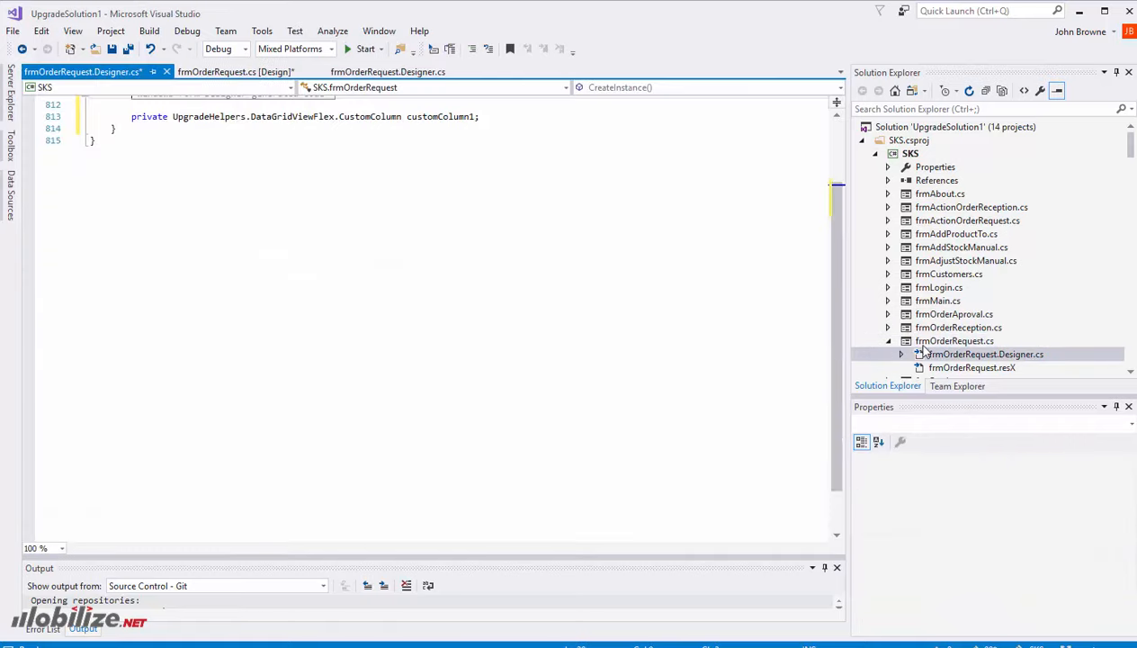
Step: Open frmOrderRequest.cs and scroll through its constructor, handlers, UPGRADE_NOTE and UPGRADE_WARNING comments
{"action": "left_click", "coordinate": [954, 340]}
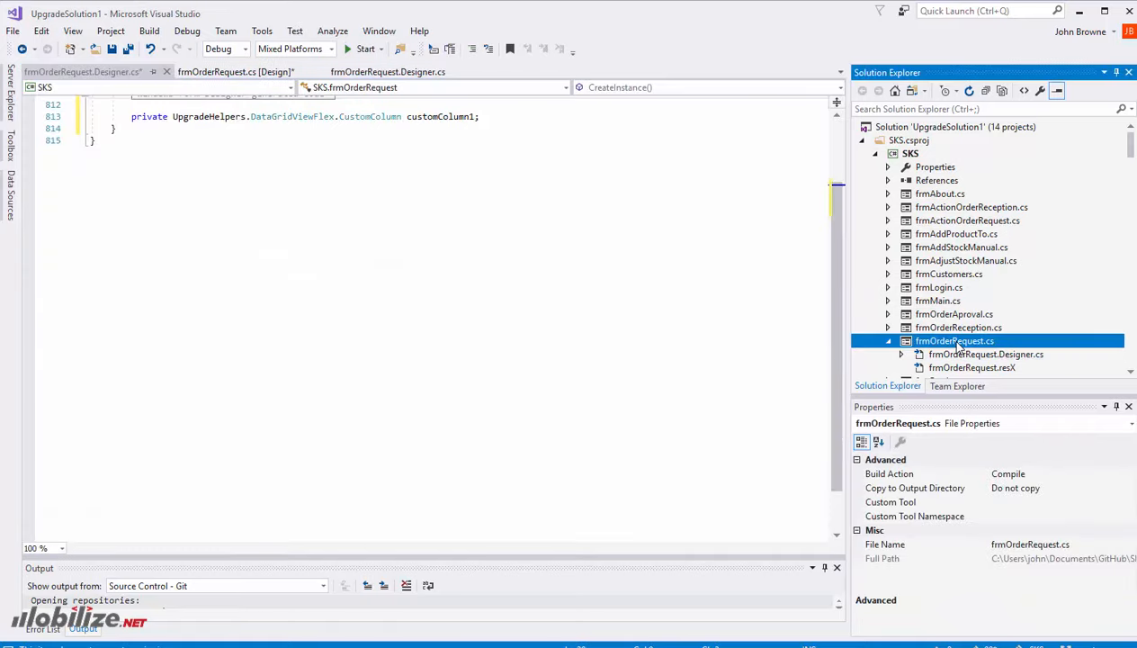
{"action": "double_click", "coordinate": [955, 340]}
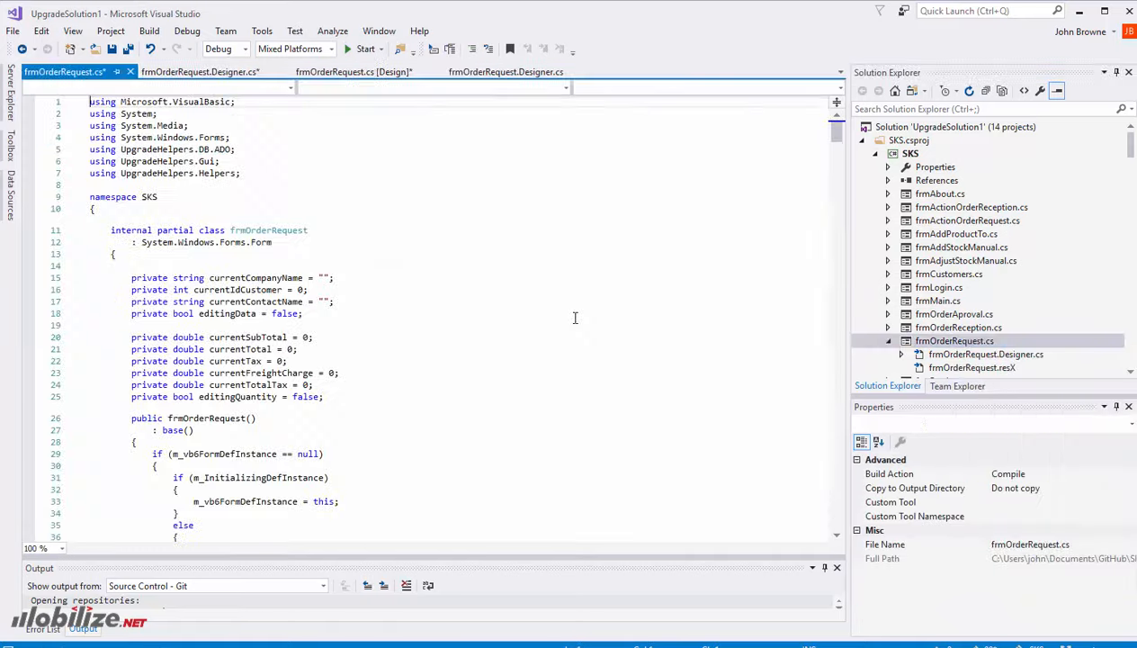
{"action": "scroll", "scroll_direction": "down", "scroll_amount": 3}
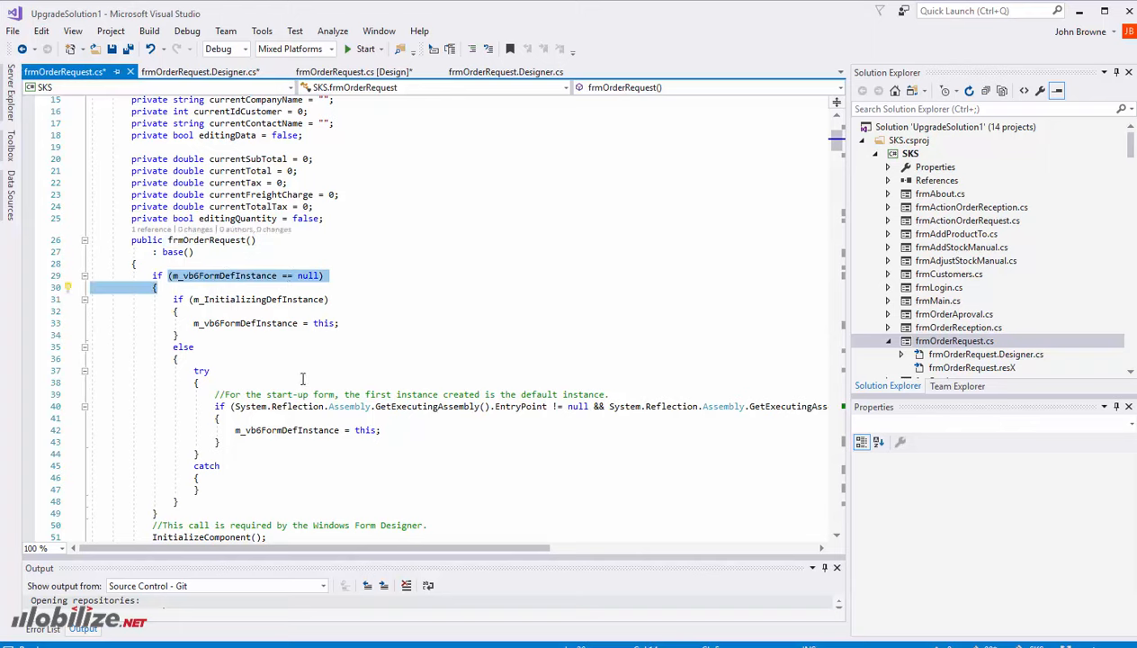
{"action": "mouse_move", "coordinate": [229, 380]}
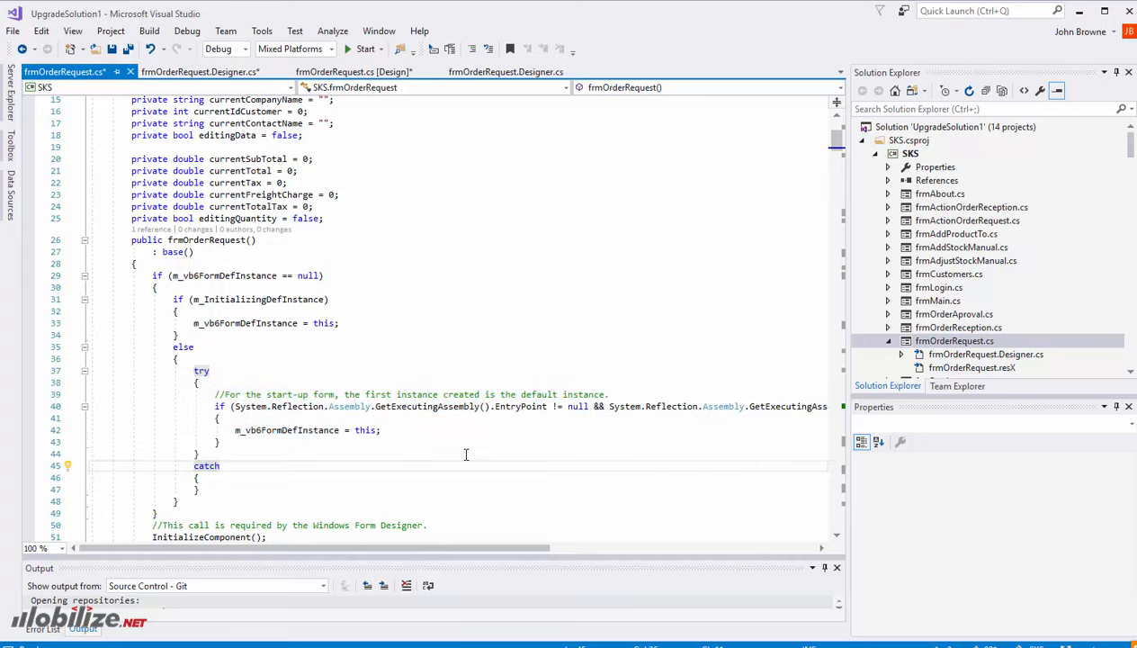
{"action": "scroll", "scroll_direction": "down", "scroll_amount": 3}
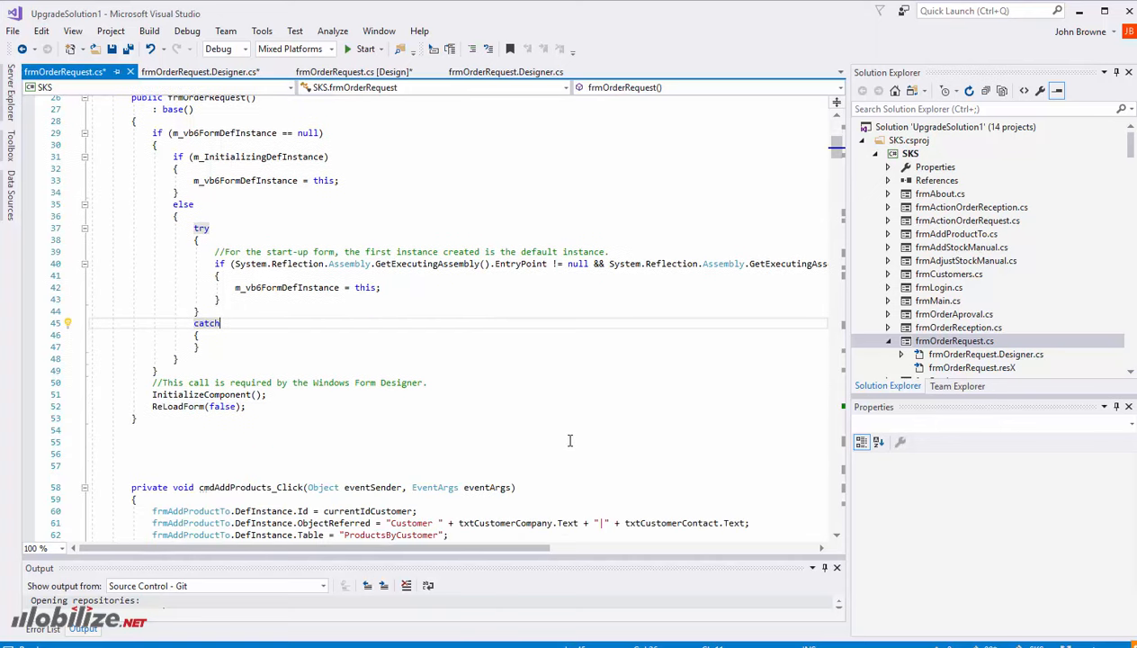
{"action": "scroll", "scroll_direction": "down", "scroll_amount": 3}
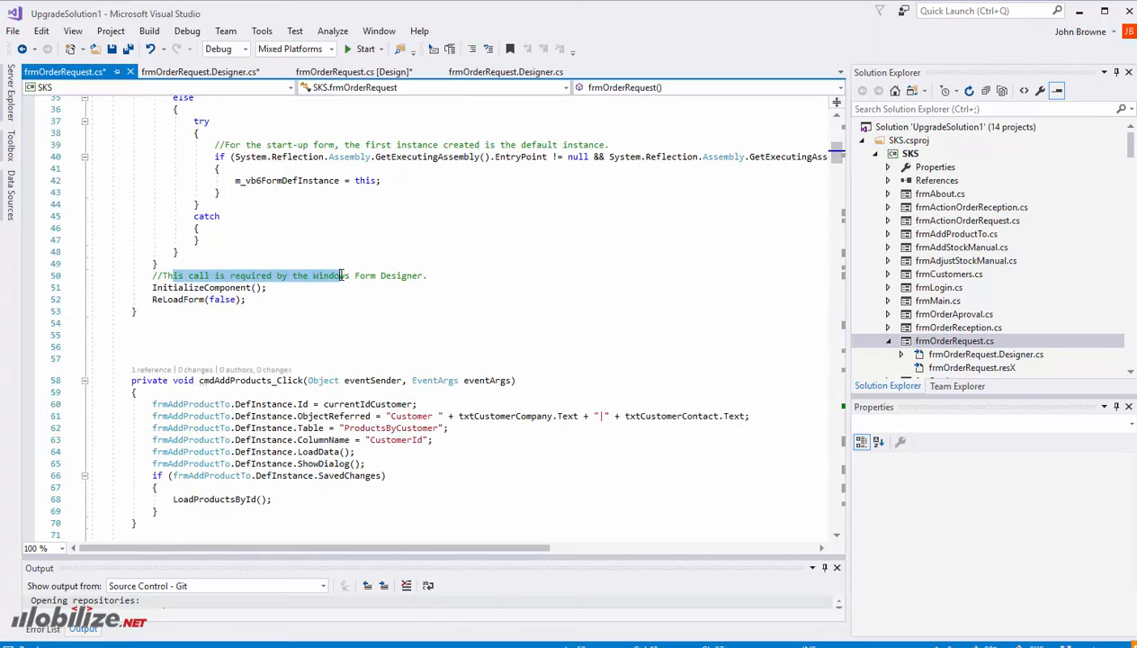
{"action": "scroll", "scroll_direction": "down", "scroll_amount": 3}
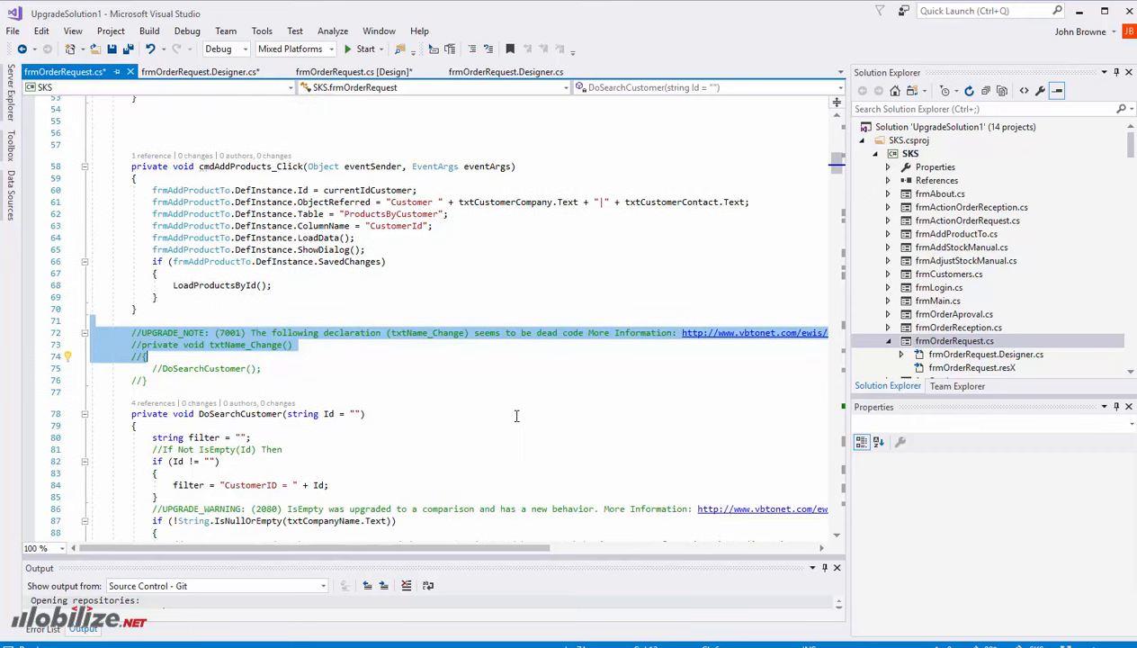
{"action": "scroll", "scroll_direction": "down", "scroll_amount": 3}
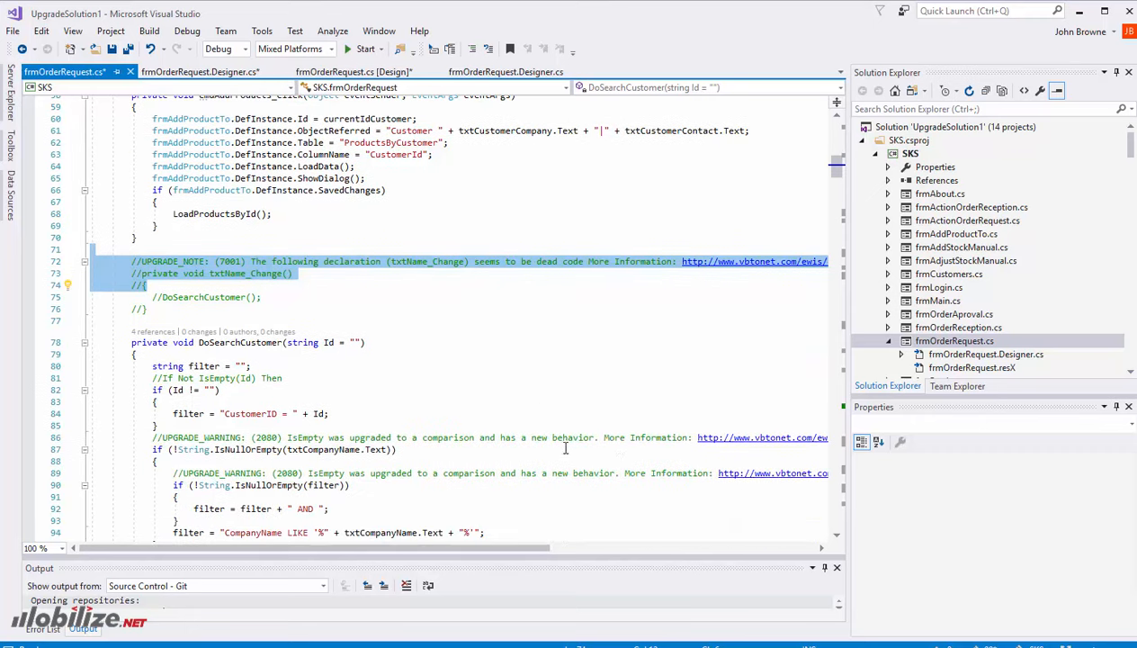
{"action": "mouse_move", "coordinate": [762, 437]}
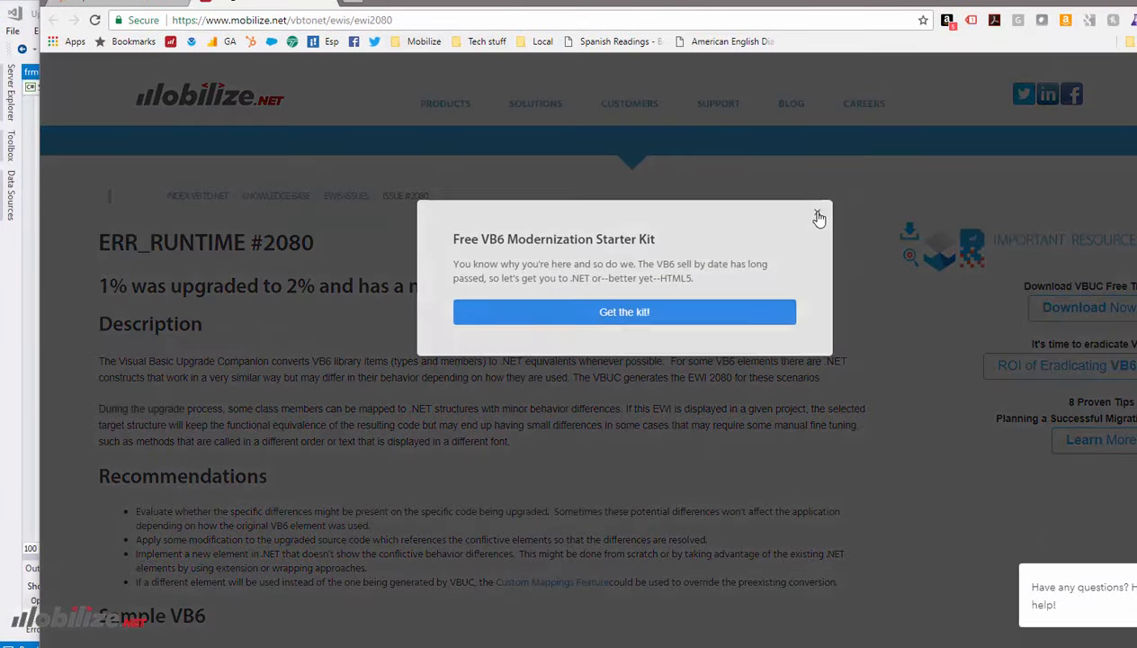
Step: Dismiss the Starter Kit popup and read the EWI 2080 IsEmpty page down to the Target C# examples
{"action": "left_click", "coordinate": [818, 217]}
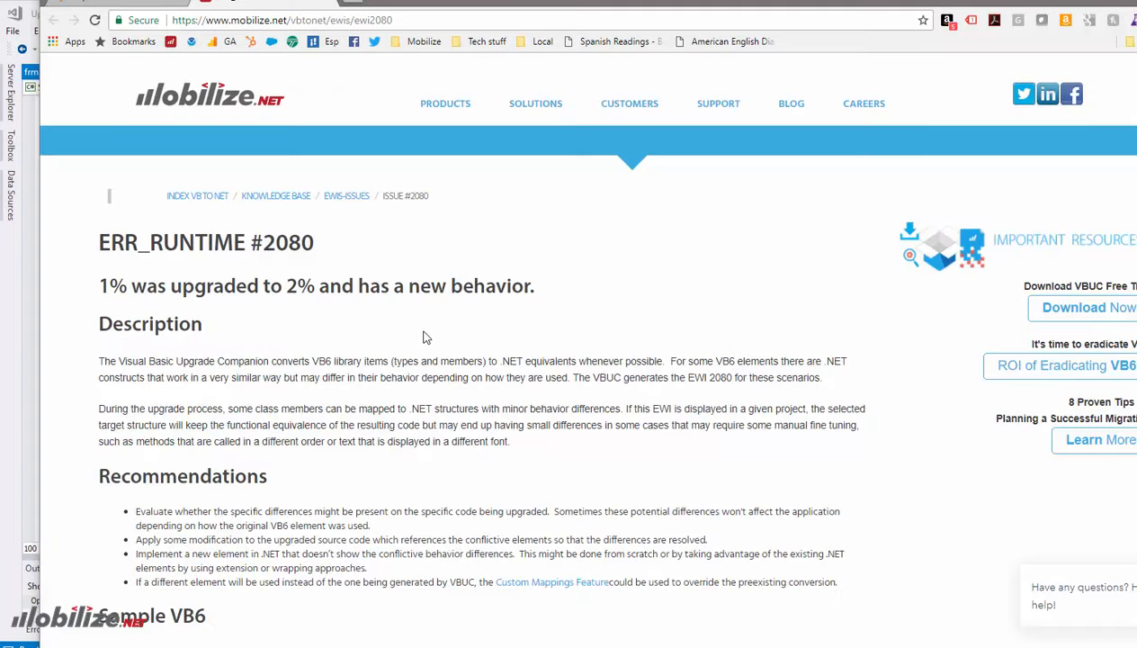
{"action": "scroll", "scroll_direction": "down", "scroll_amount": 3}
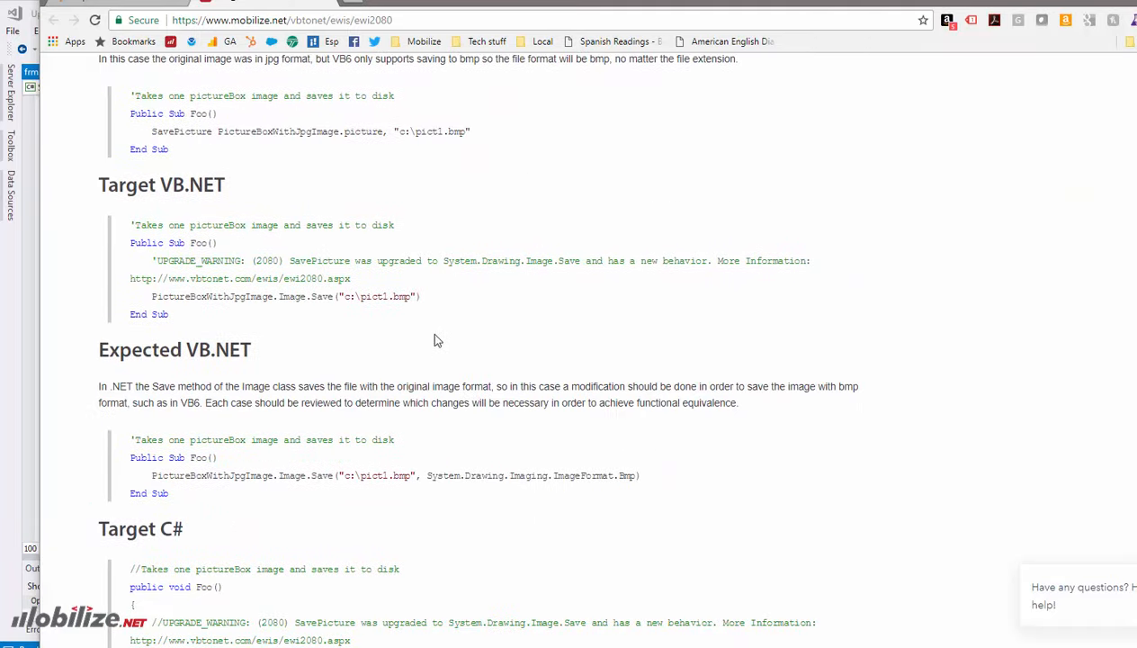
{"action": "scroll", "scroll_direction": "down", "scroll_amount": 3}
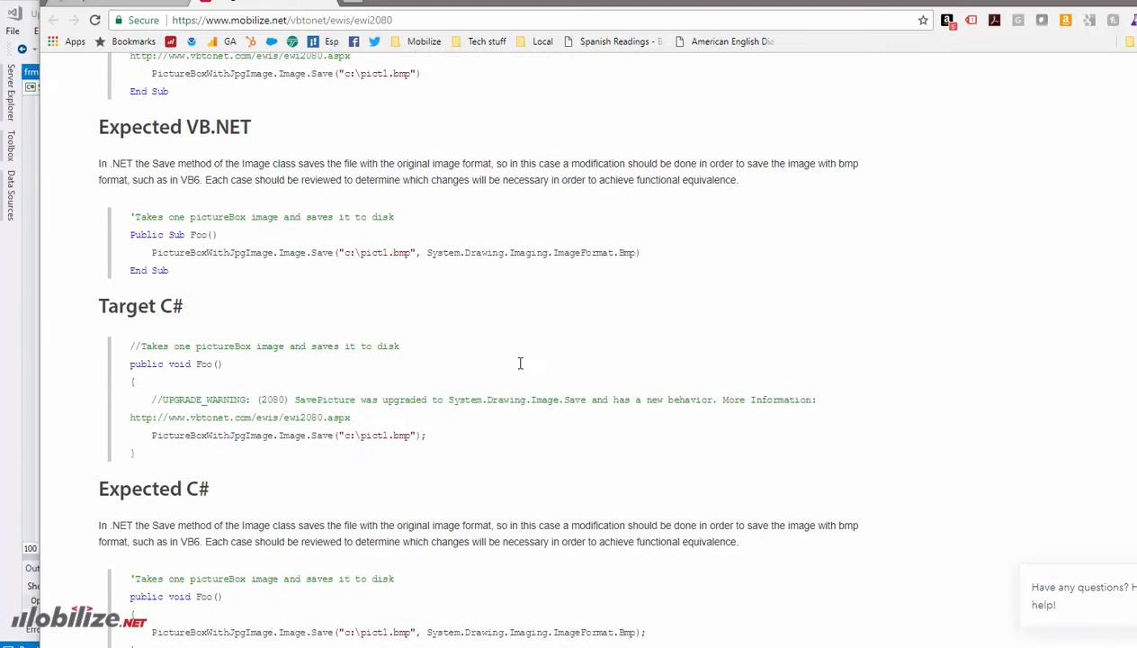
{"action": "scroll", "scroll_direction": "down", "scroll_amount": 3}
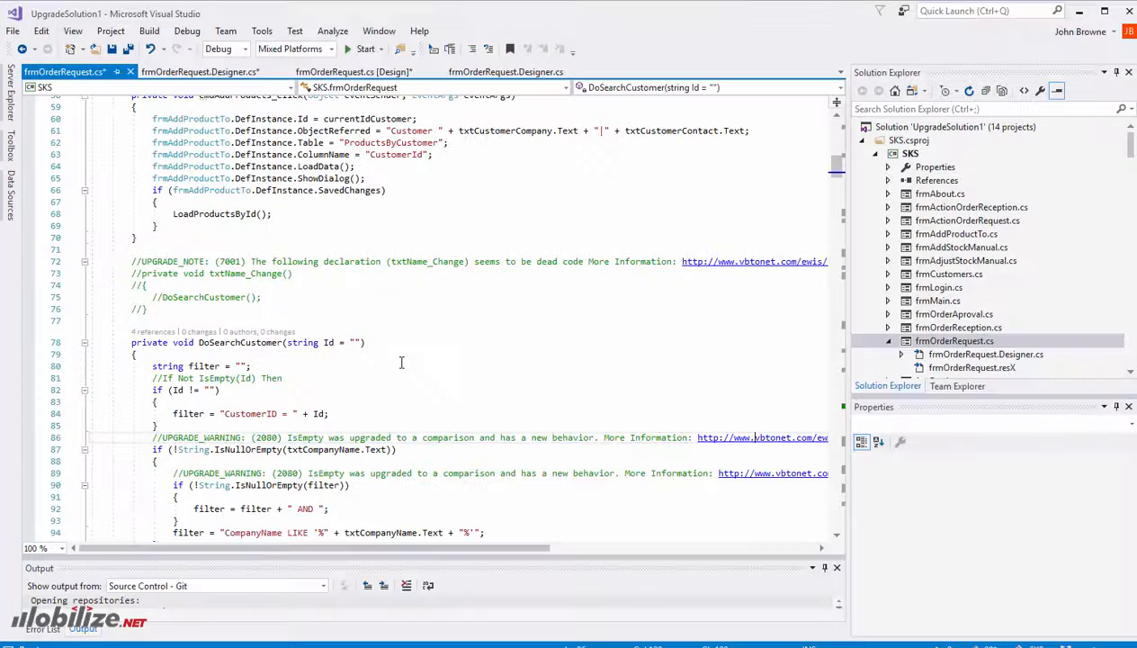
{"action": "mouse_move", "coordinate": [365, 49]}
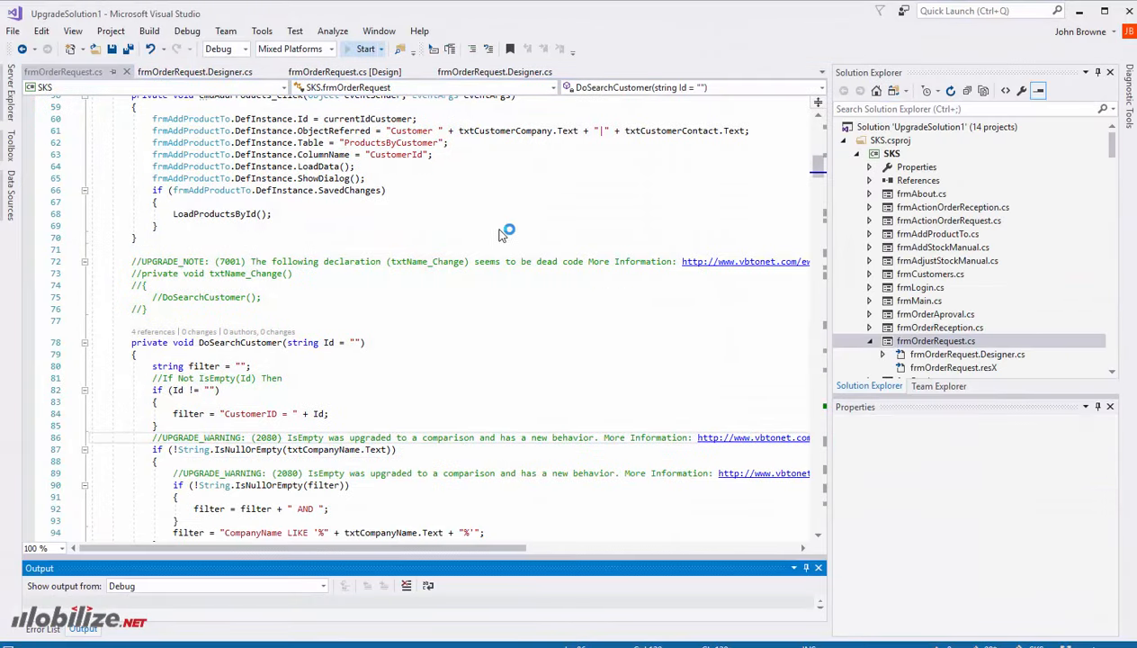
Step: In Create Order pick Wappec via 'wa', set SH22 Shark quantity to 10 and save the 22.50 order
{"action": "left_click", "coordinate": [364, 49]}
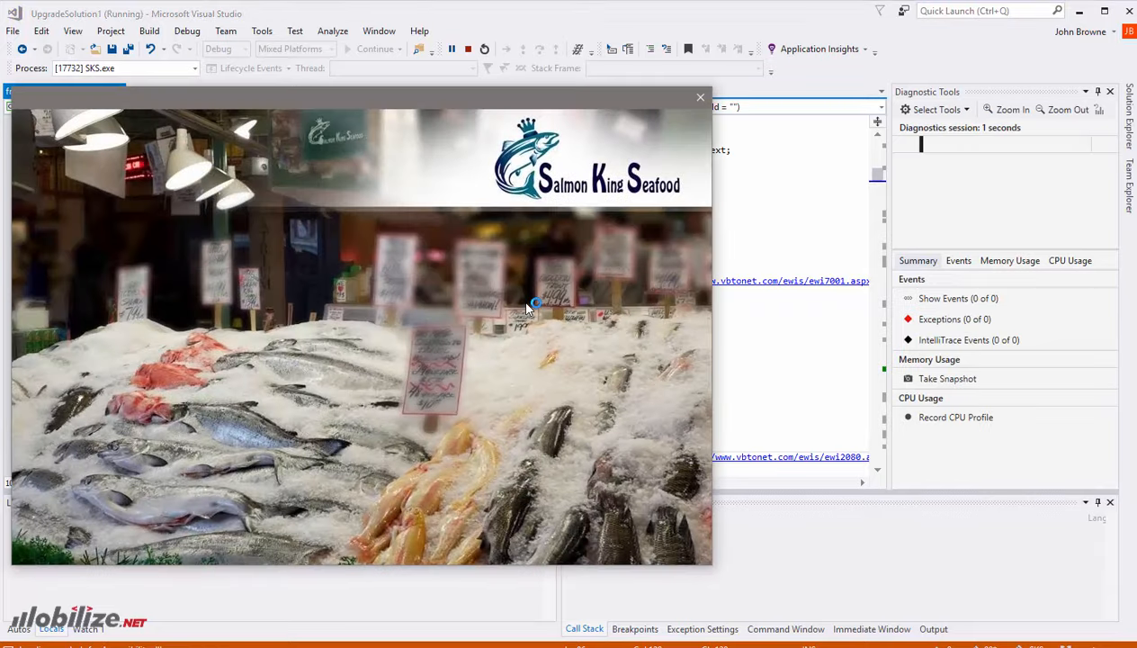
{"action": "left_click", "coordinate": [700, 96]}
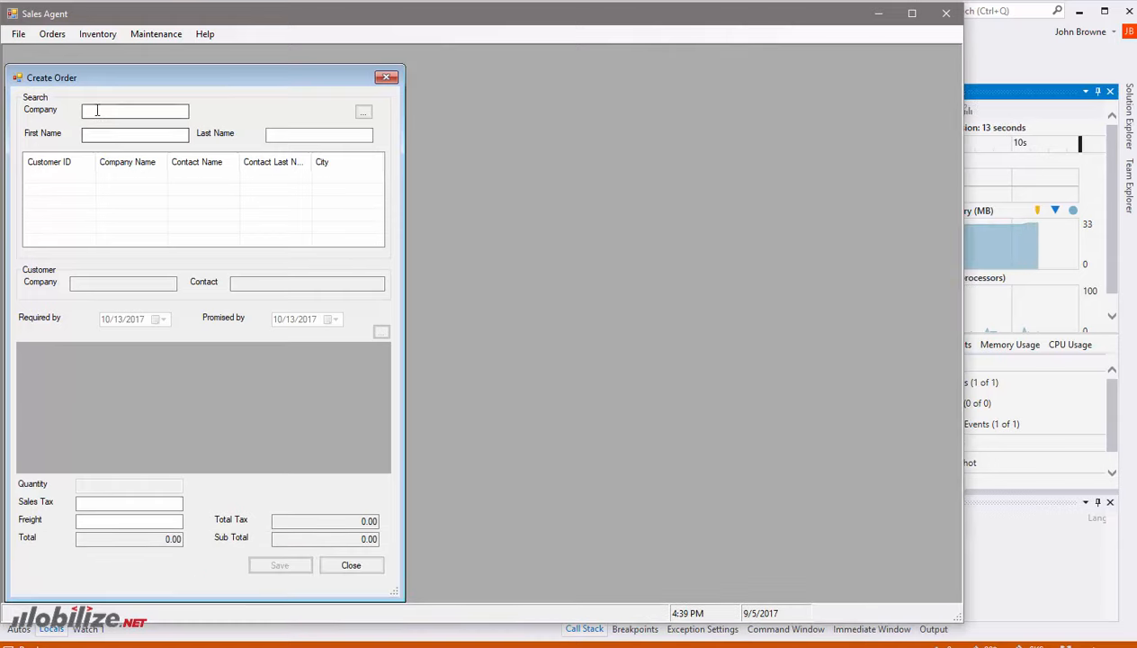
{"action": "type", "text": "wa"}
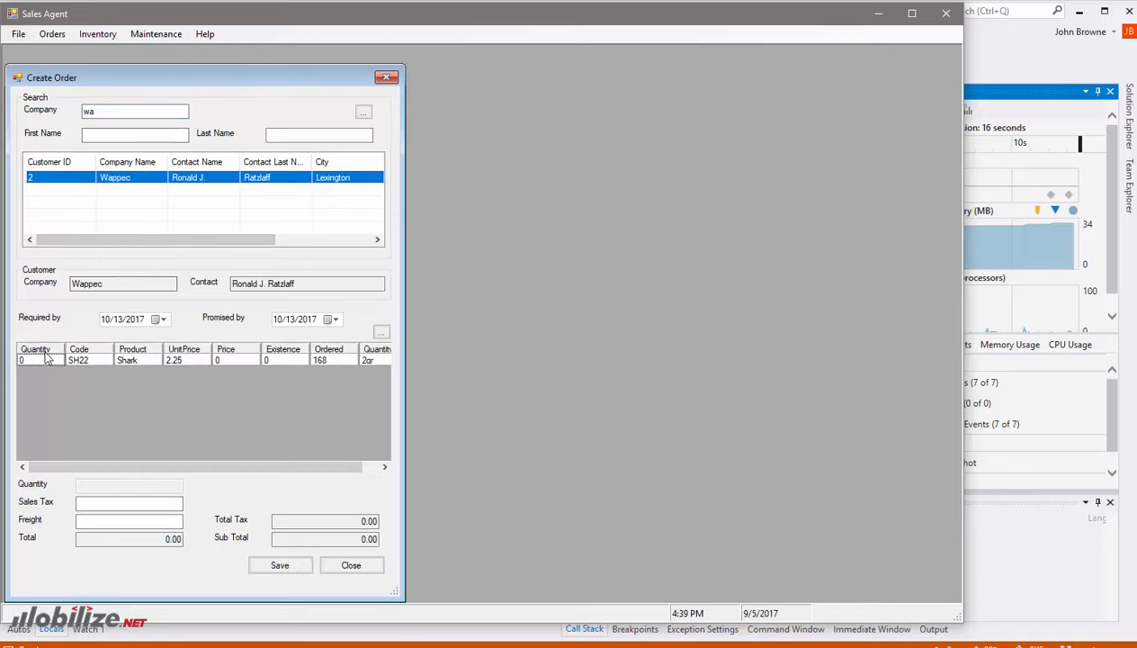
{"action": "left_click", "coordinate": [128, 484]}
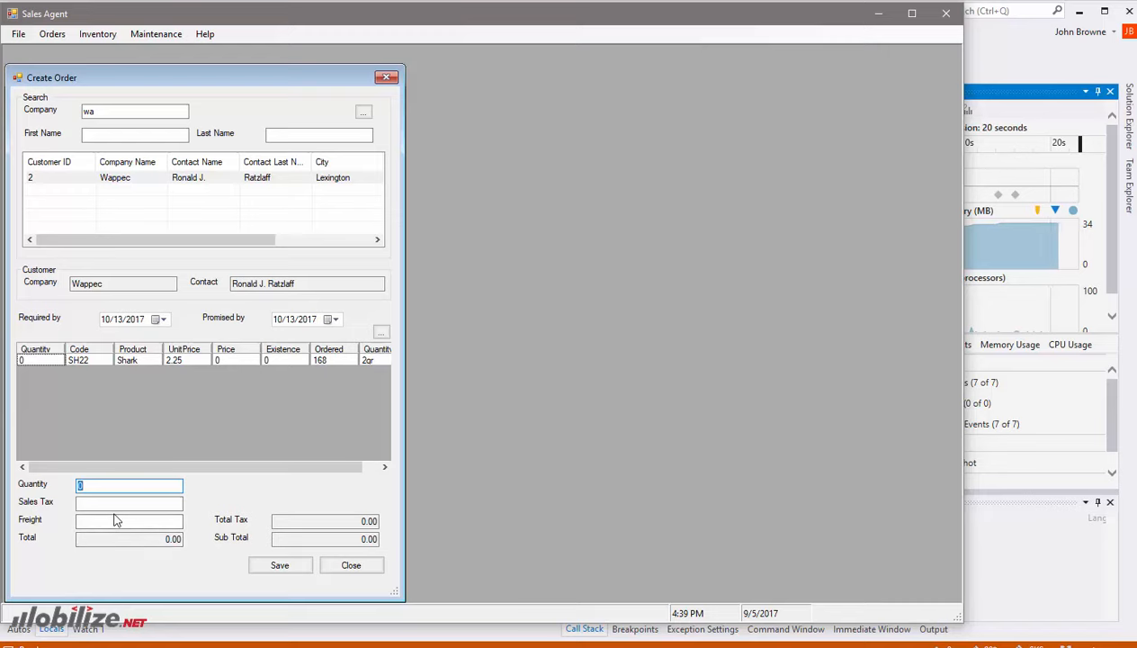
{"action": "type", "text": "10"}
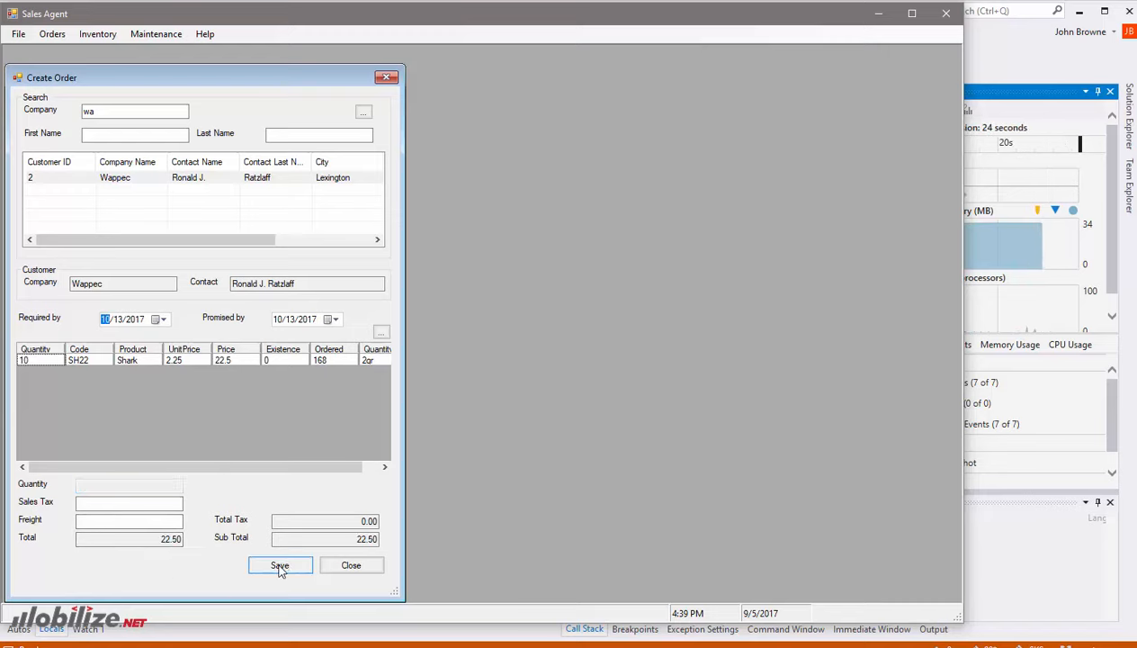
{"action": "left_click", "coordinate": [280, 565]}
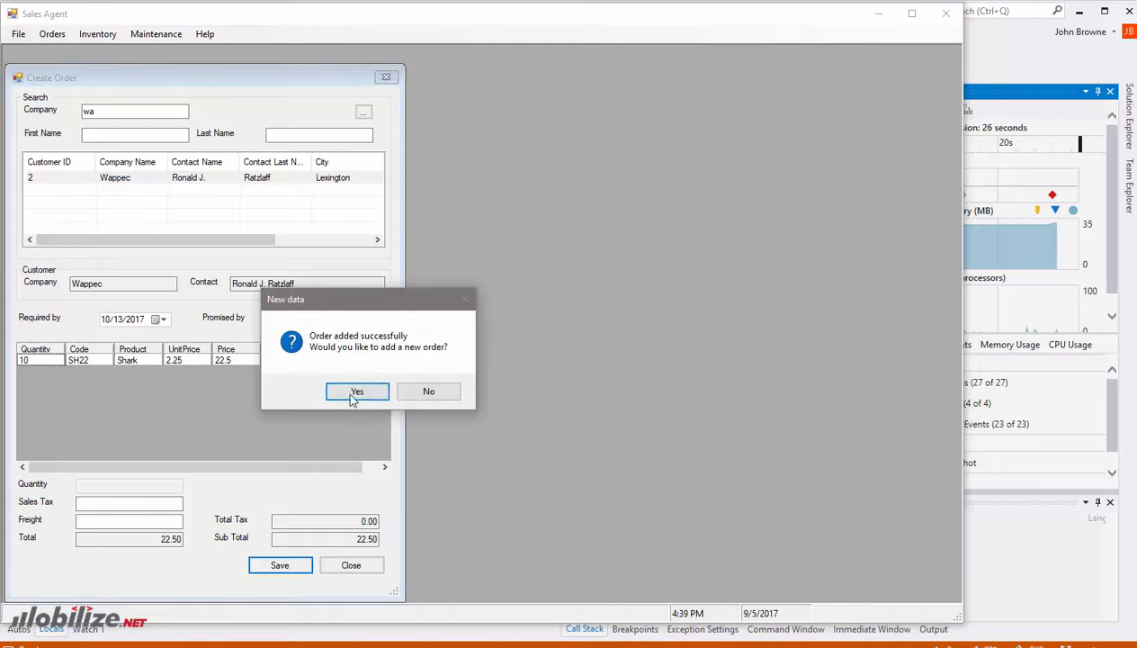
{"action": "left_click", "coordinate": [358, 390]}
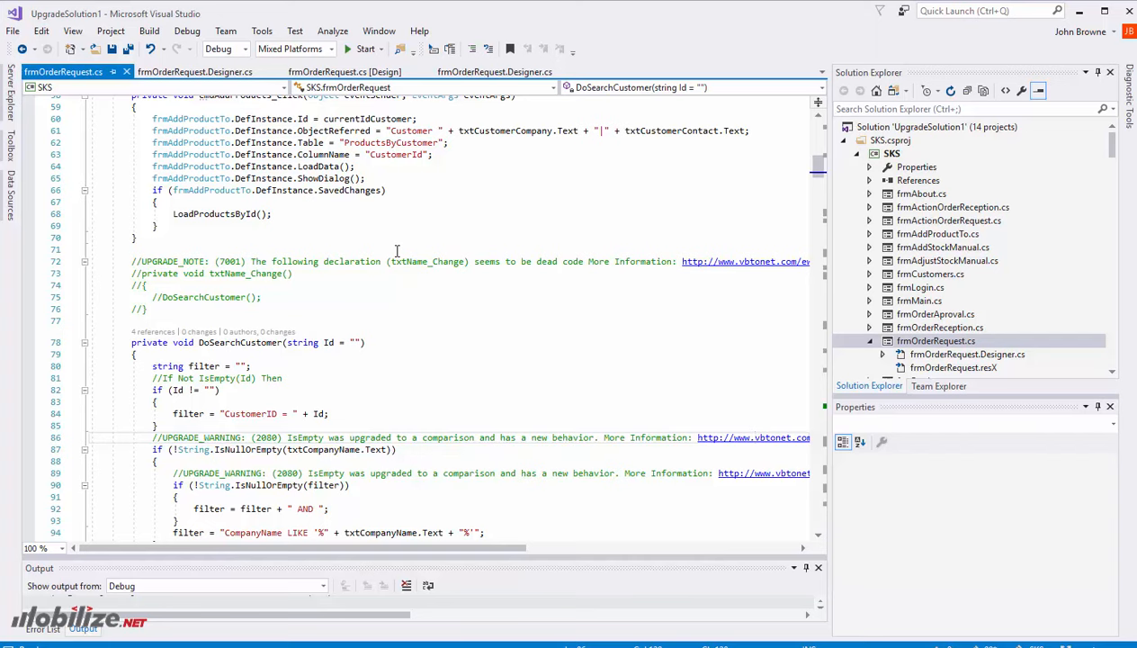
Step: Scroll the Solution Explorer down past SKS_UpgradeReport.htm to the UpgradeSupport helper projects
{"action": "scroll", "scroll_direction": "down", "scroll_amount": 3}
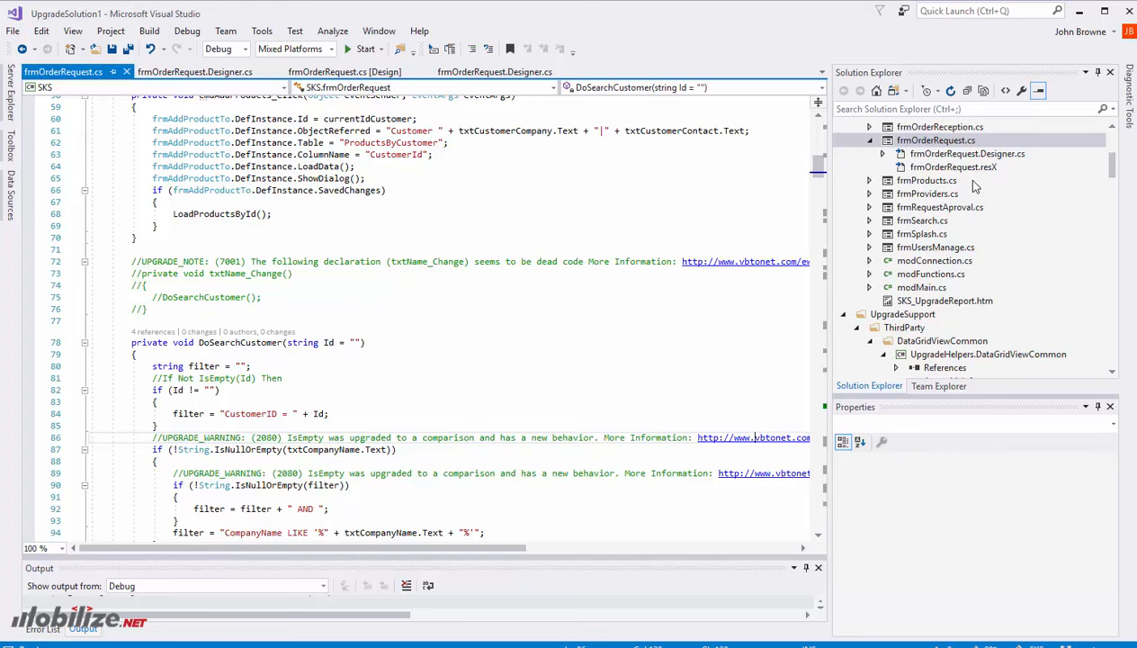
{"action": "mouse_move", "coordinate": [835, 297]}
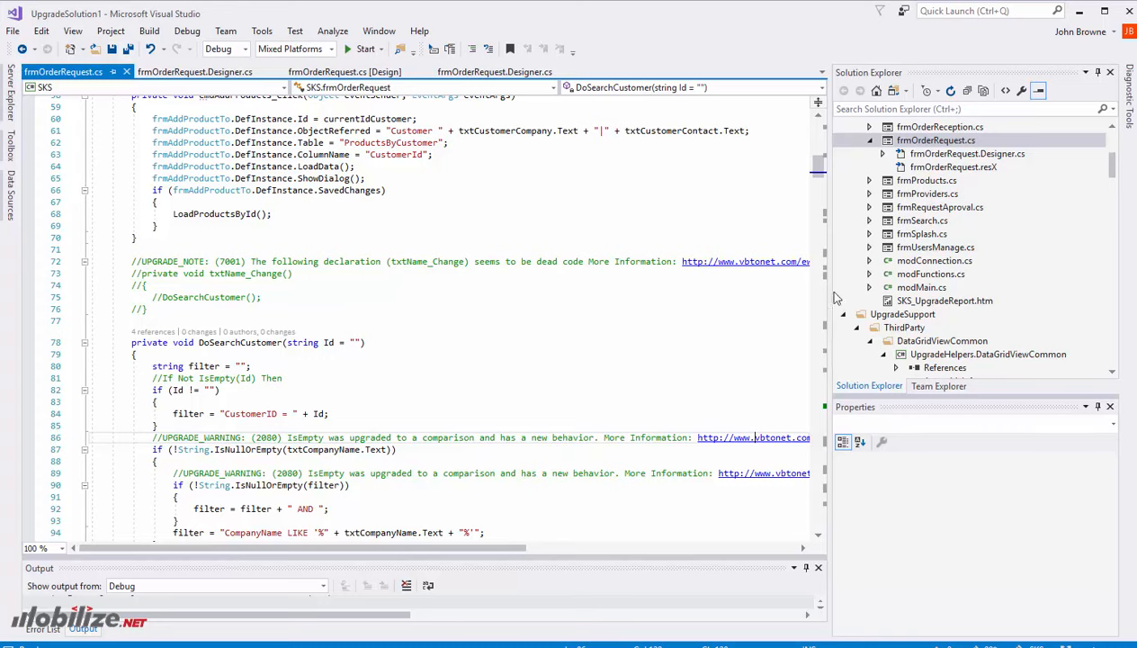